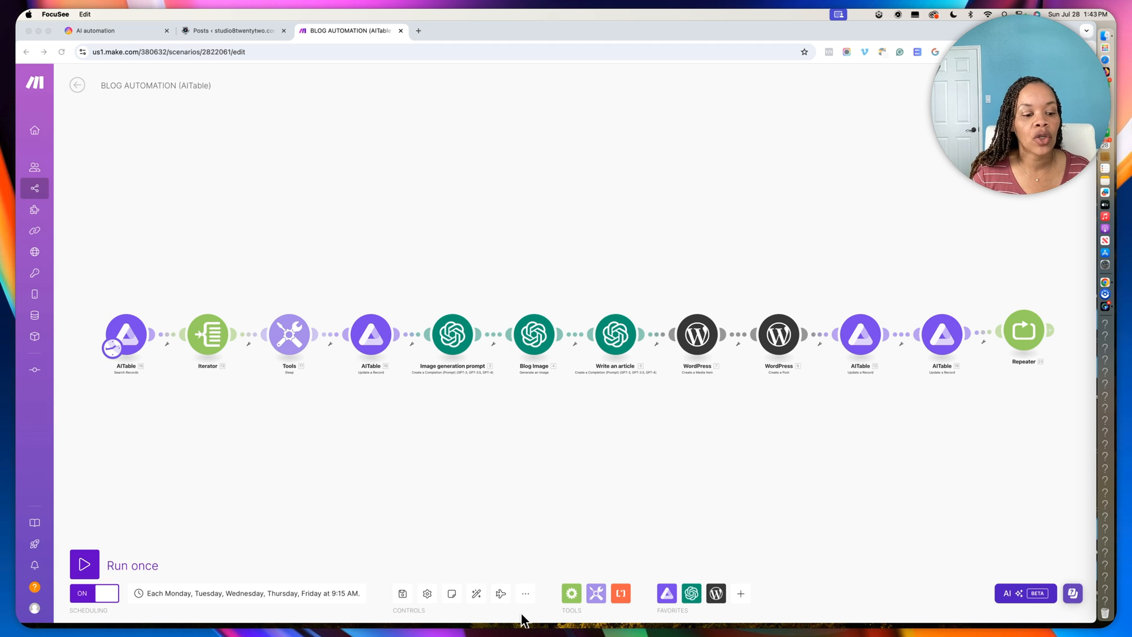
{"action": "mouse_move", "coordinate": [304, 172]}
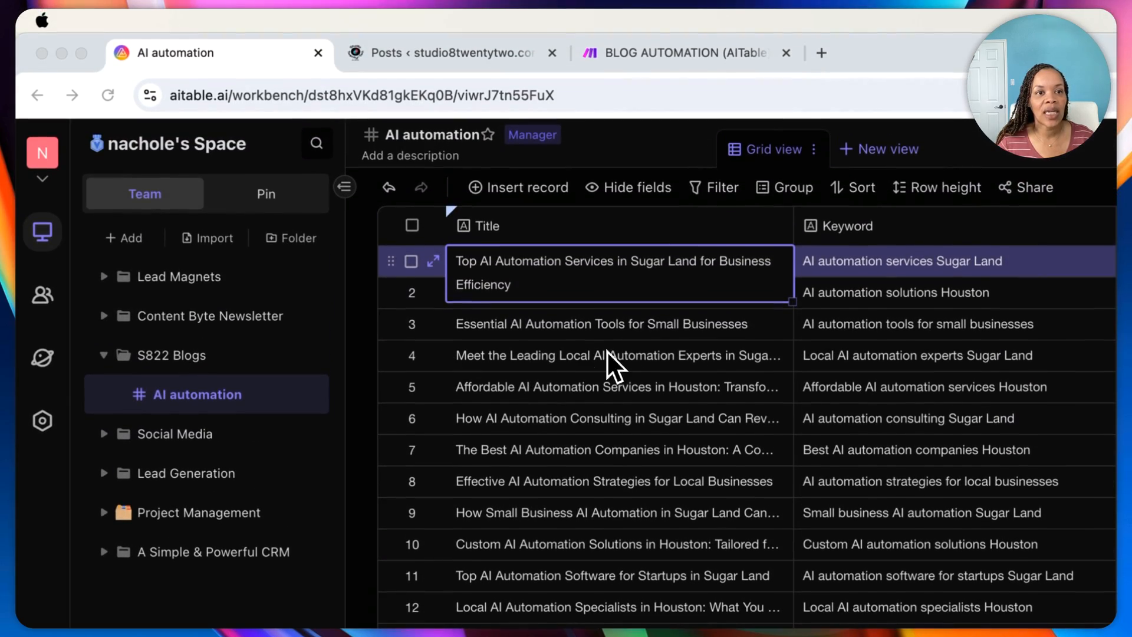
{"action": "mouse_move", "coordinate": [631, 379]}
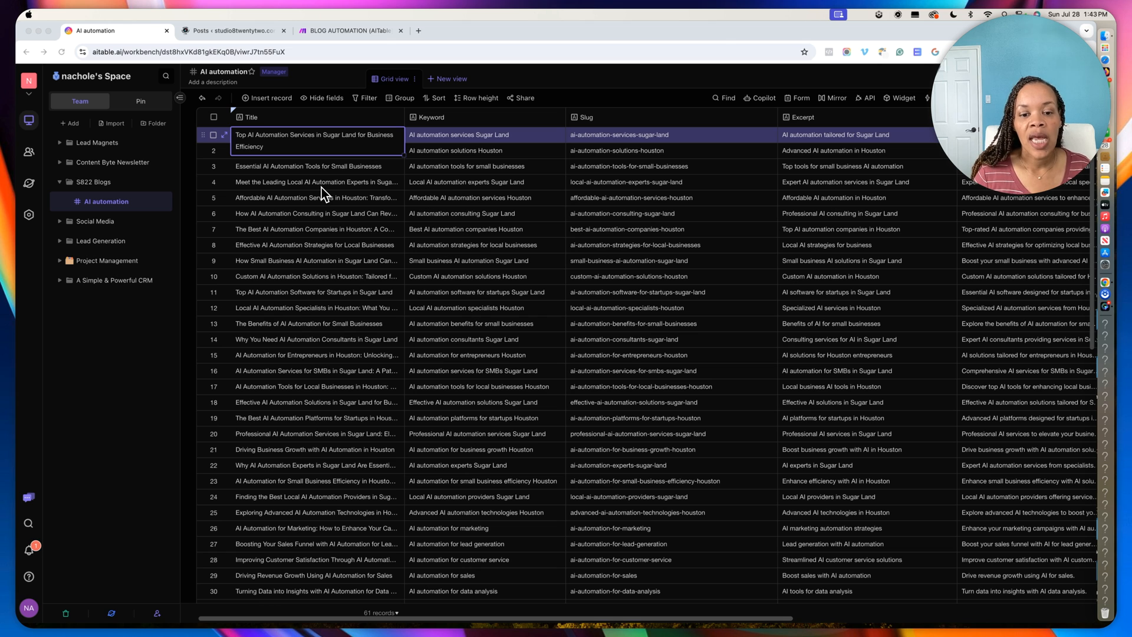
{"action": "mouse_move", "coordinate": [351, 473]}
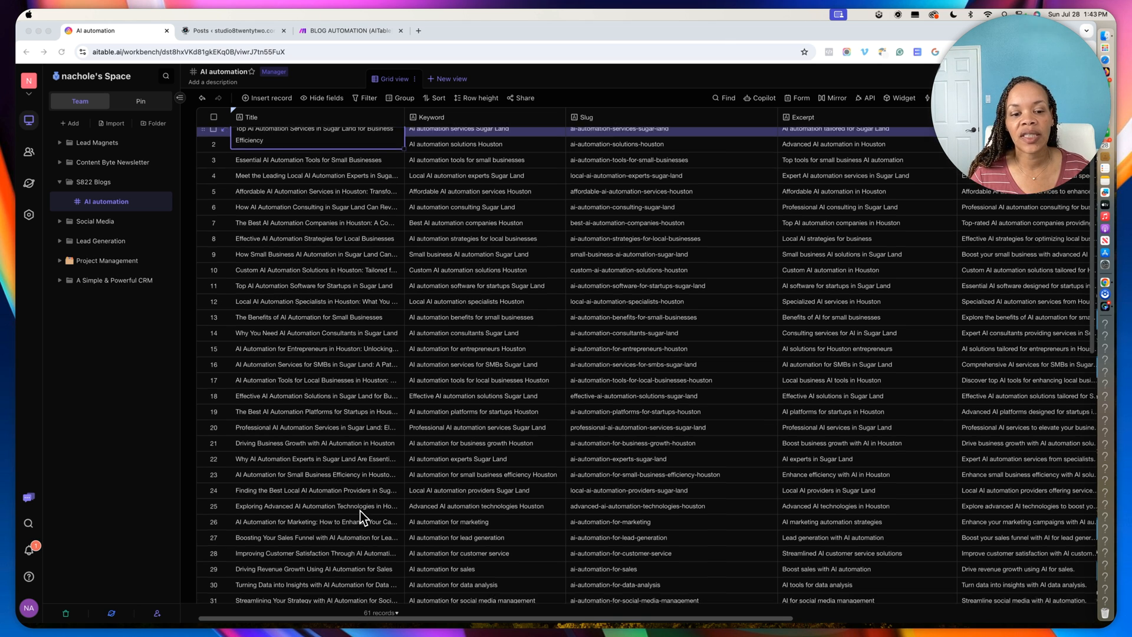
Step: Scroll to AITable's Status column and open the first Posted record's Status choices
{"action": "scroll", "scroll_direction": "down", "scroll_amount": 3}
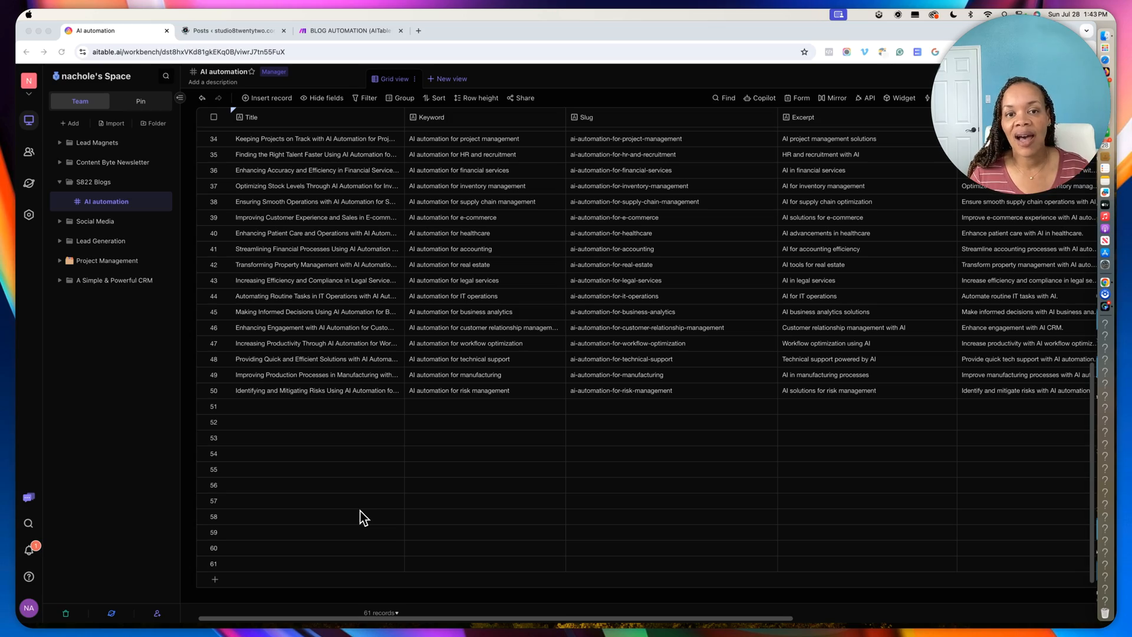
{"action": "scroll", "scroll_direction": "up", "scroll_amount": 3}
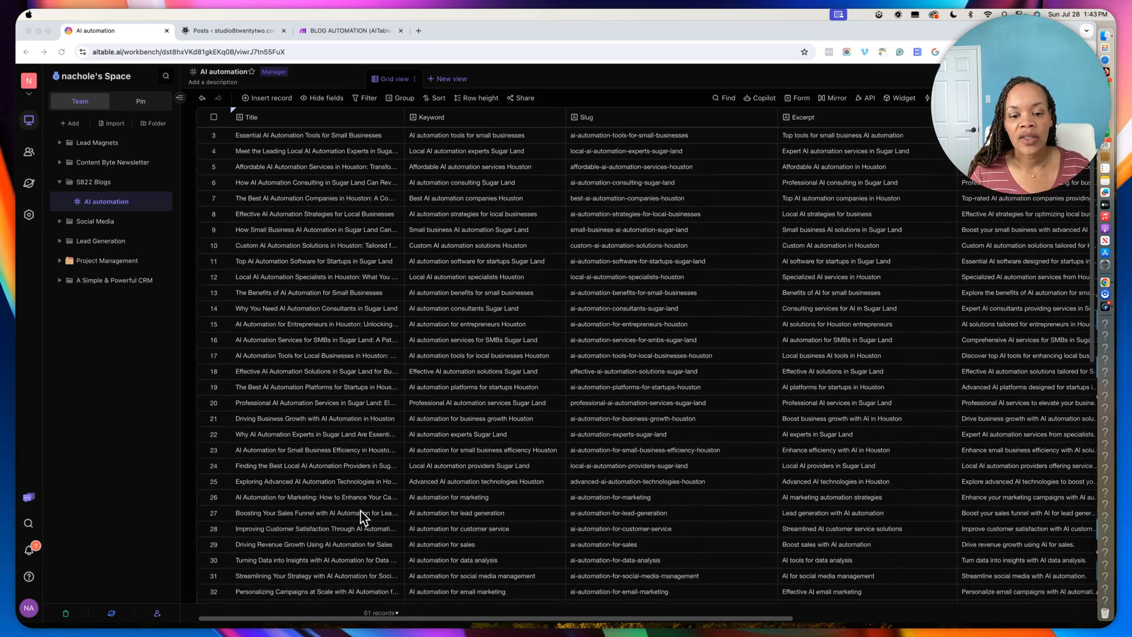
{"action": "left_click", "coordinate": [270, 97]}
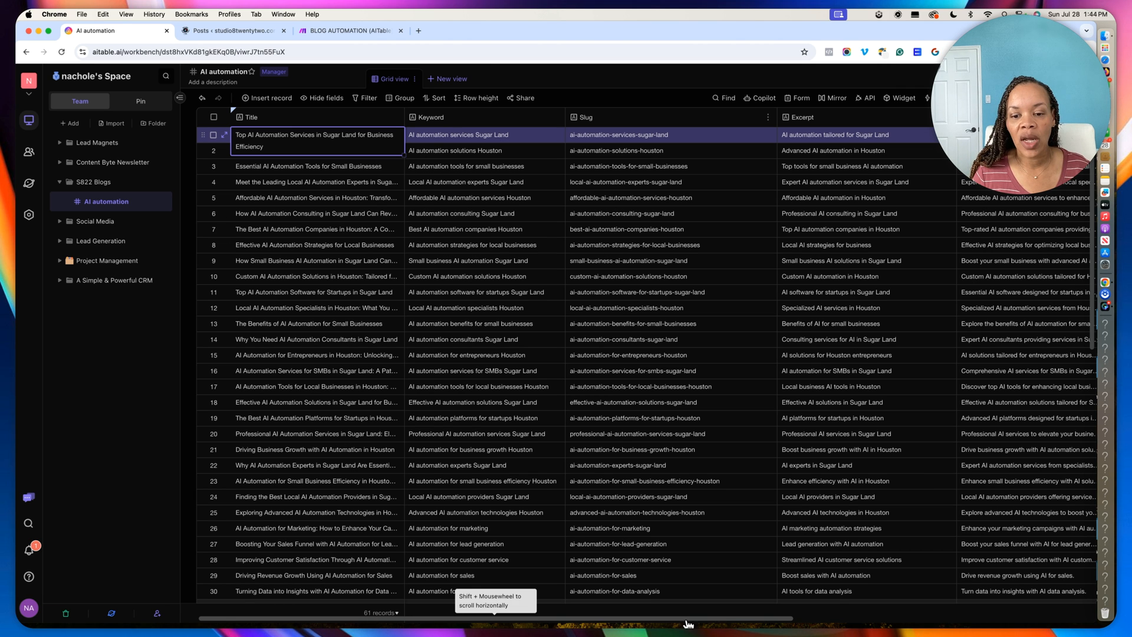
{"action": "scroll", "scroll_direction": "right", "scroll_amount": 3}
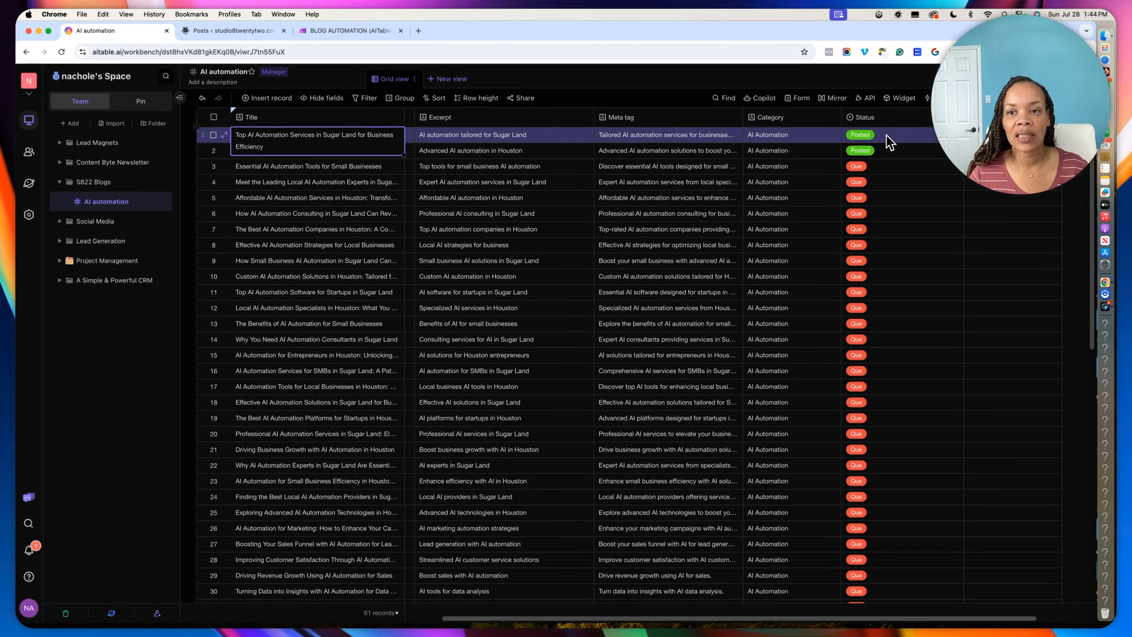
{"action": "left_click", "coordinate": [859, 135]}
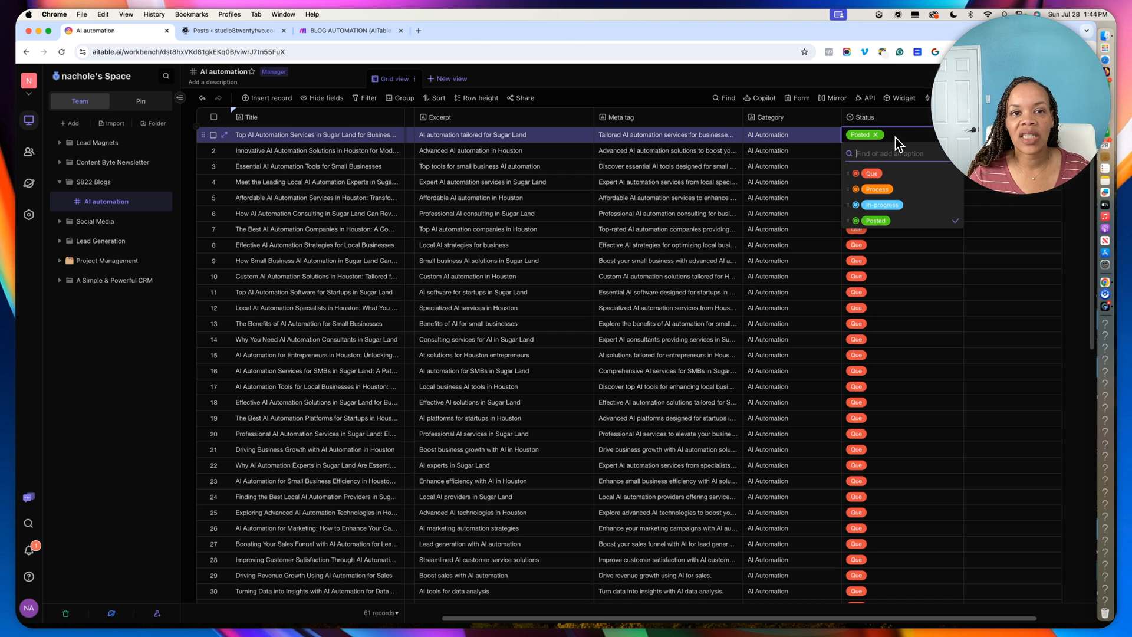
{"action": "mouse_move", "coordinate": [476, 117]}
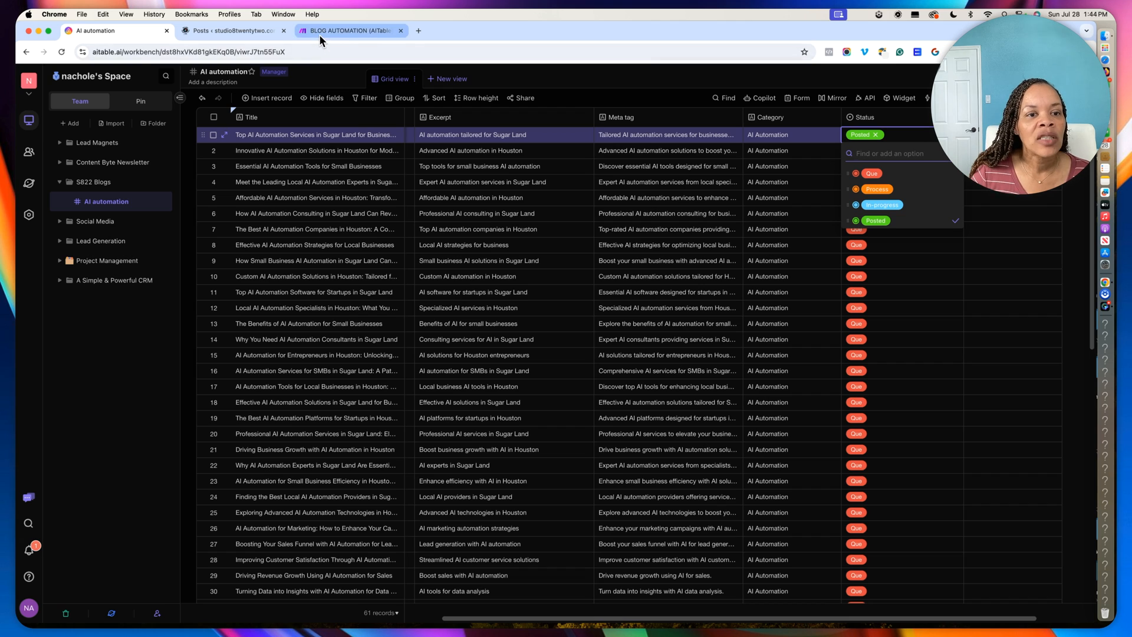
Step: Back in BLOG AUTOMATION, open the AITable Search Records module with its Status = Que filter
{"action": "left_click", "coordinate": [350, 30]}
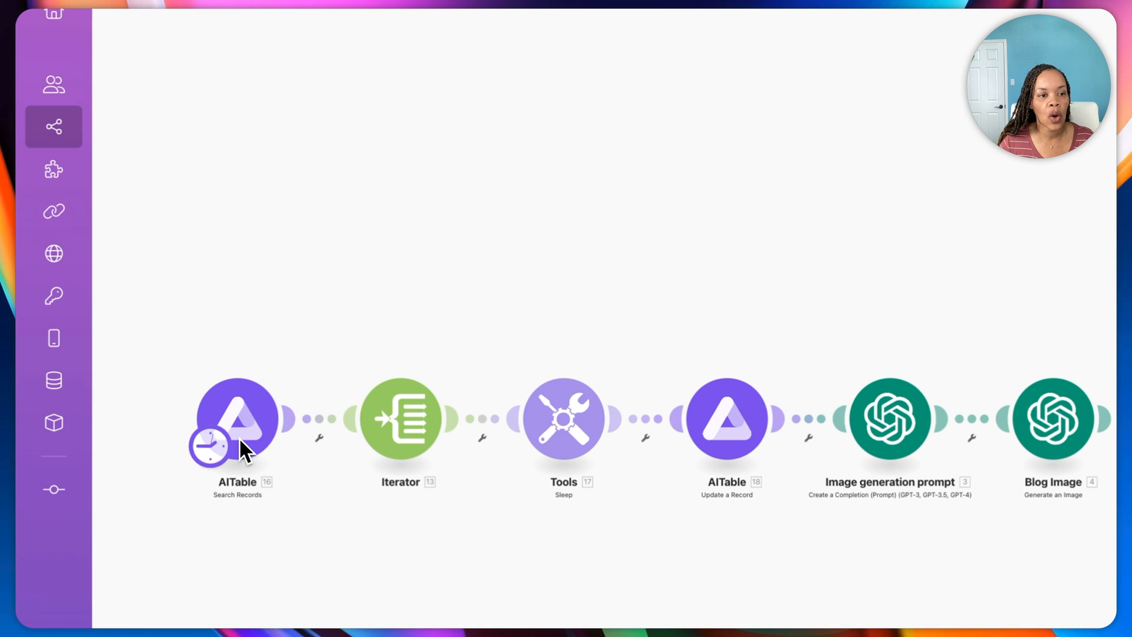
{"action": "left_click", "coordinate": [237, 418]}
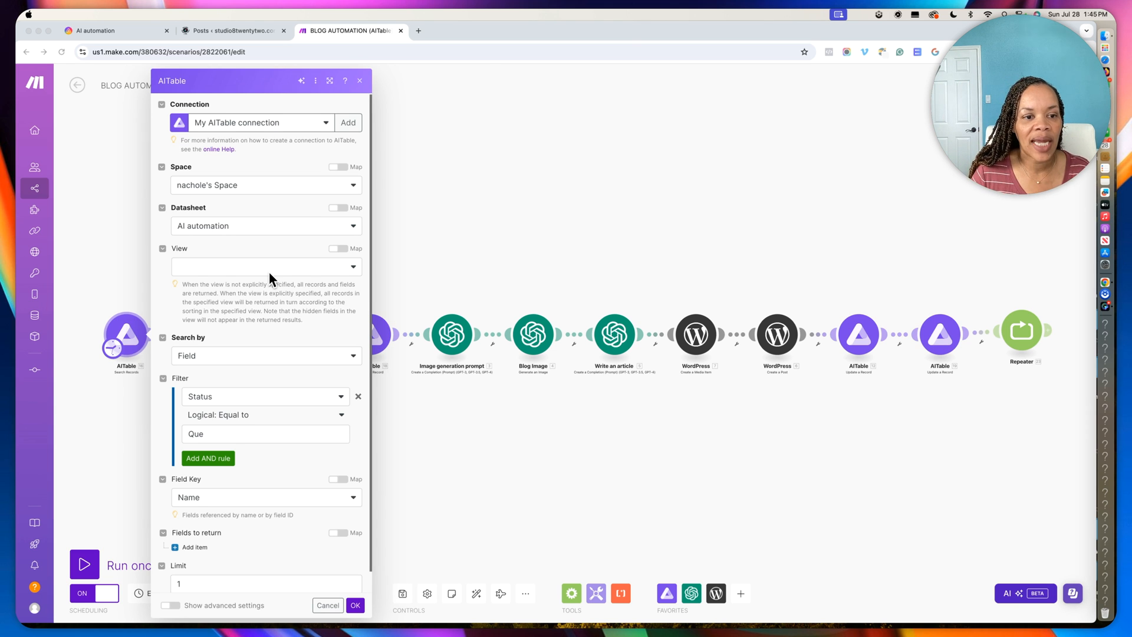
{"action": "mouse_move", "coordinate": [260, 352]}
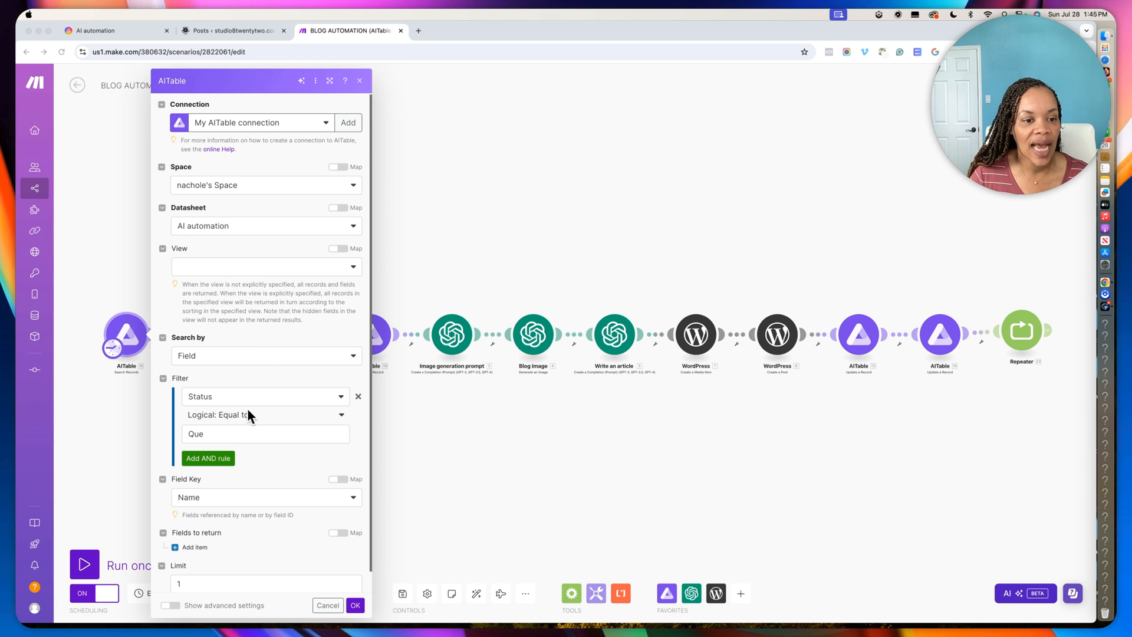
{"action": "mouse_move", "coordinate": [168, 385]}
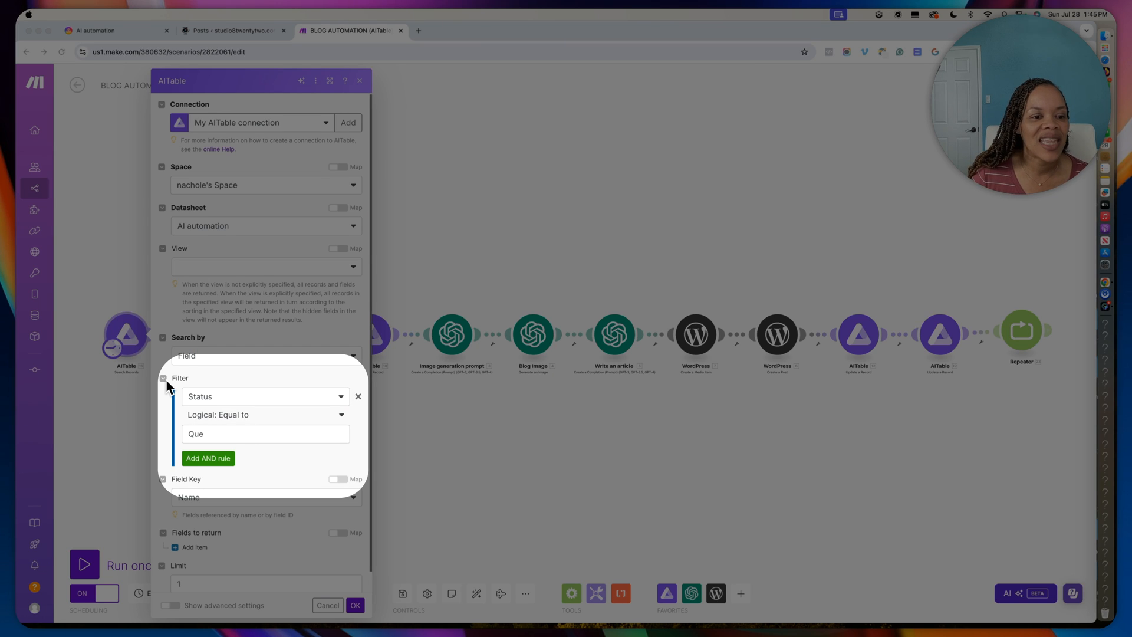
{"action": "mouse_move", "coordinate": [335, 409]}
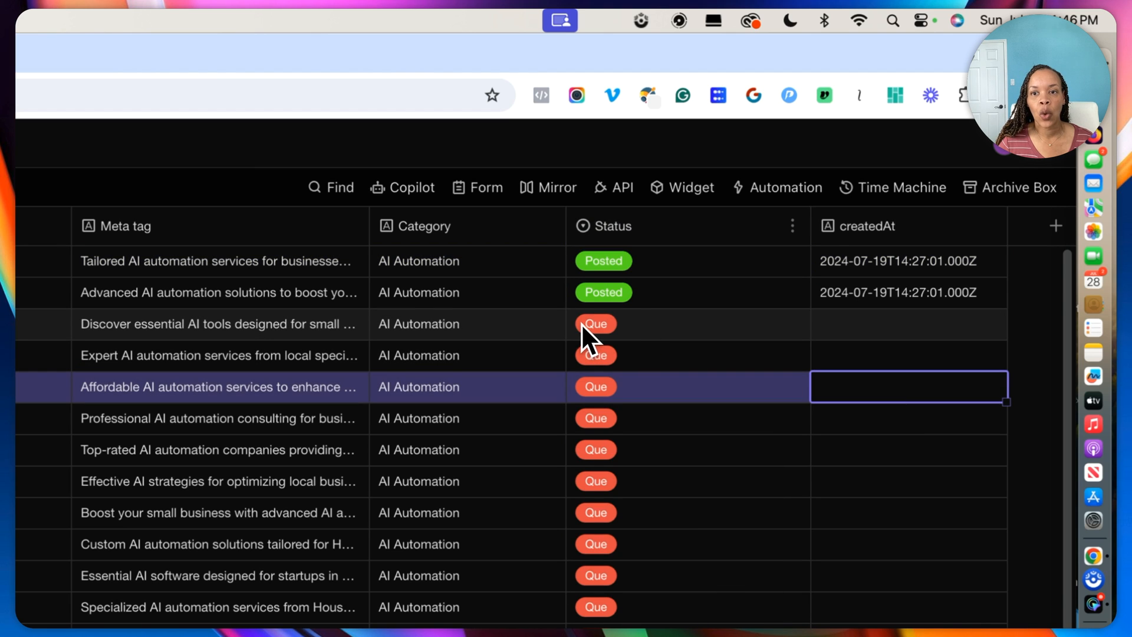
{"action": "mouse_move", "coordinate": [640, 333]}
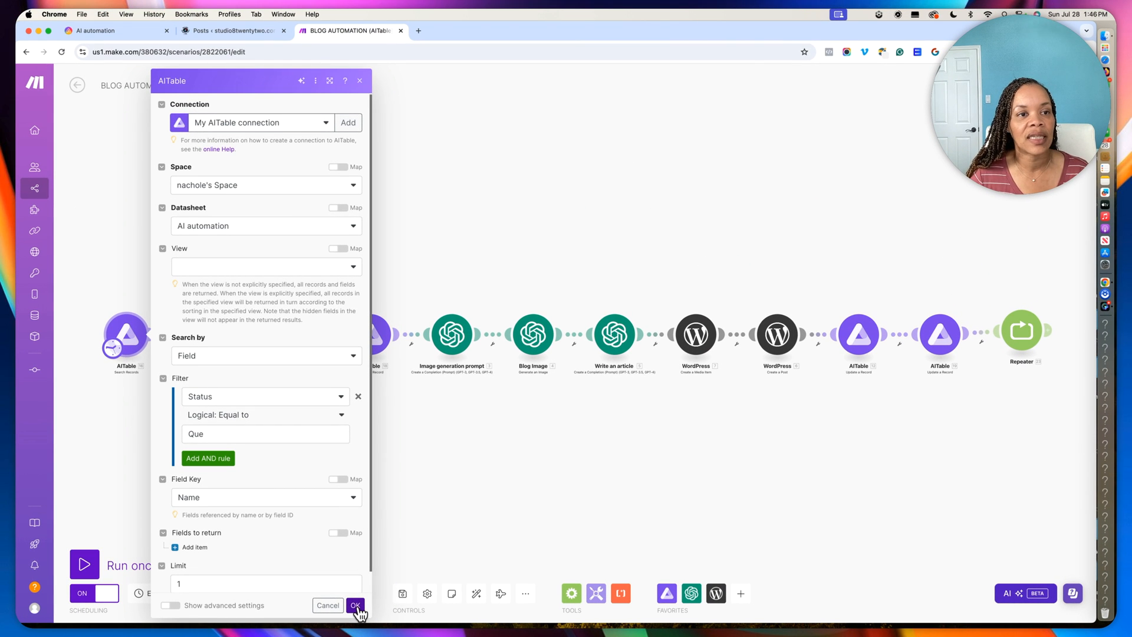
Step: Close Search Records, then review the Record ID iterator and the five-second Sleep delay
{"action": "left_click", "coordinate": [355, 605]}
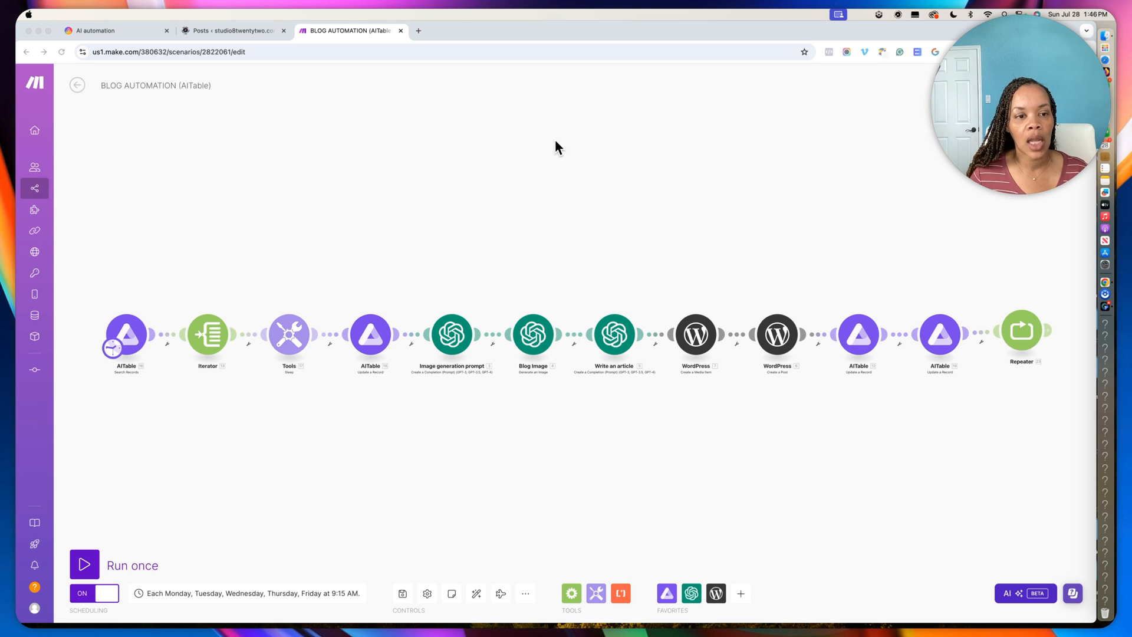
{"action": "mouse_move", "coordinate": [219, 228]}
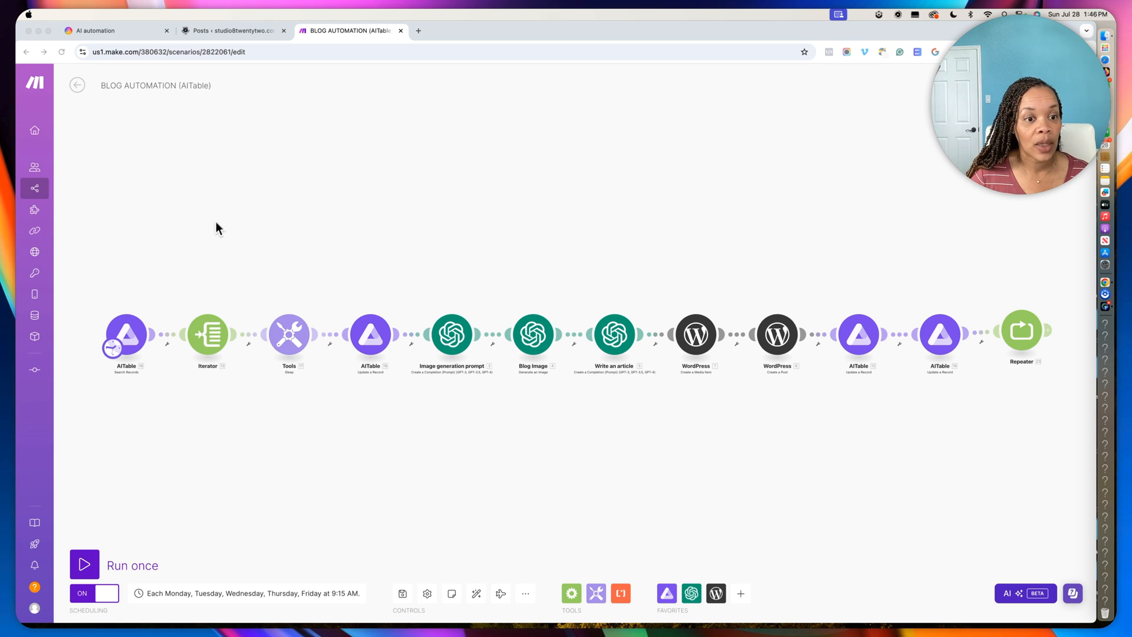
{"action": "mouse_move", "coordinate": [208, 339]}
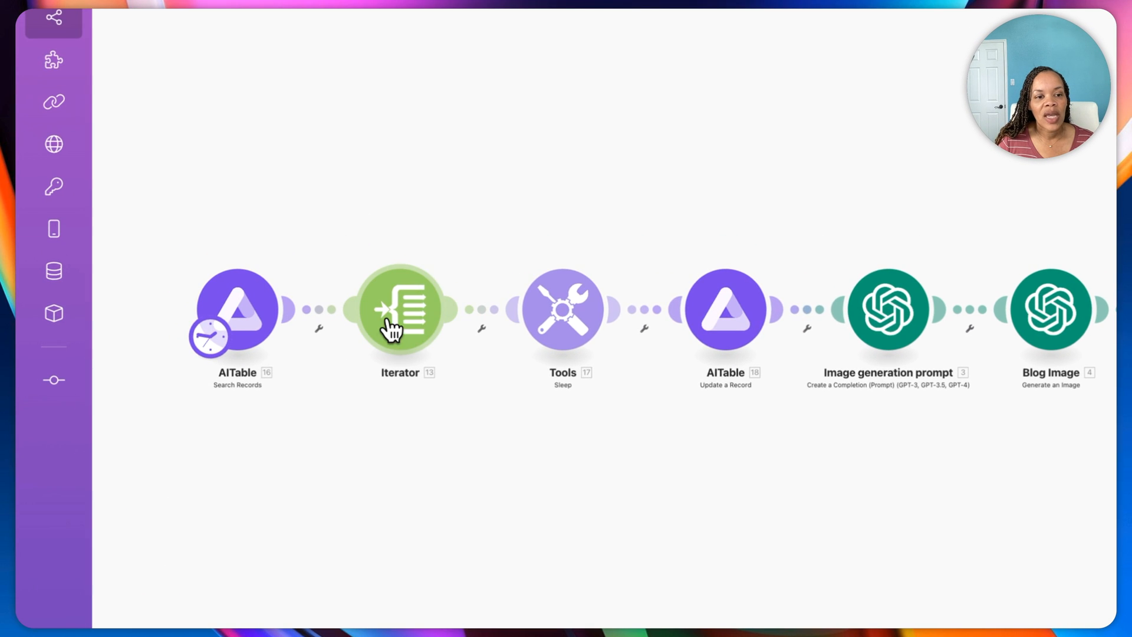
{"action": "left_click", "coordinate": [401, 310]}
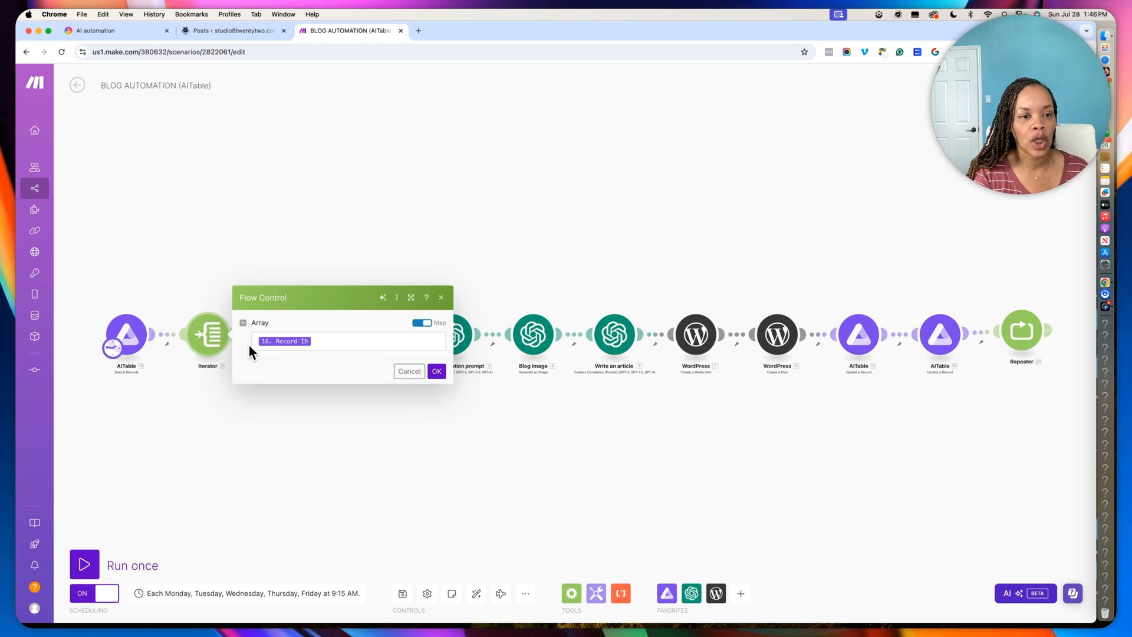
{"action": "mouse_move", "coordinate": [231, 347]}
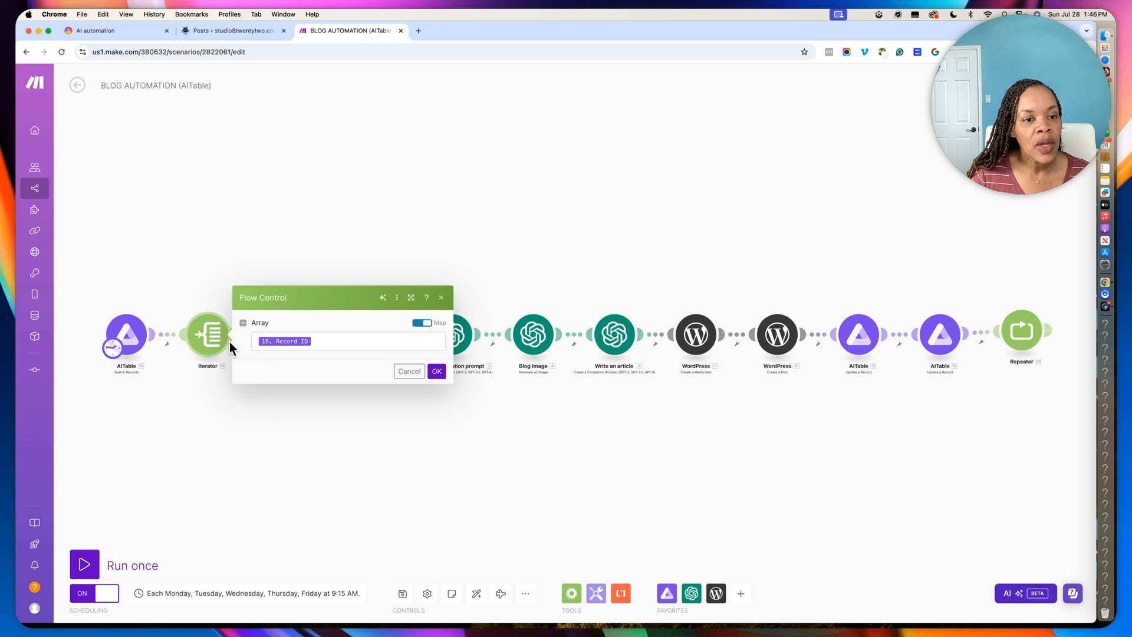
{"action": "left_click", "coordinate": [346, 340]}
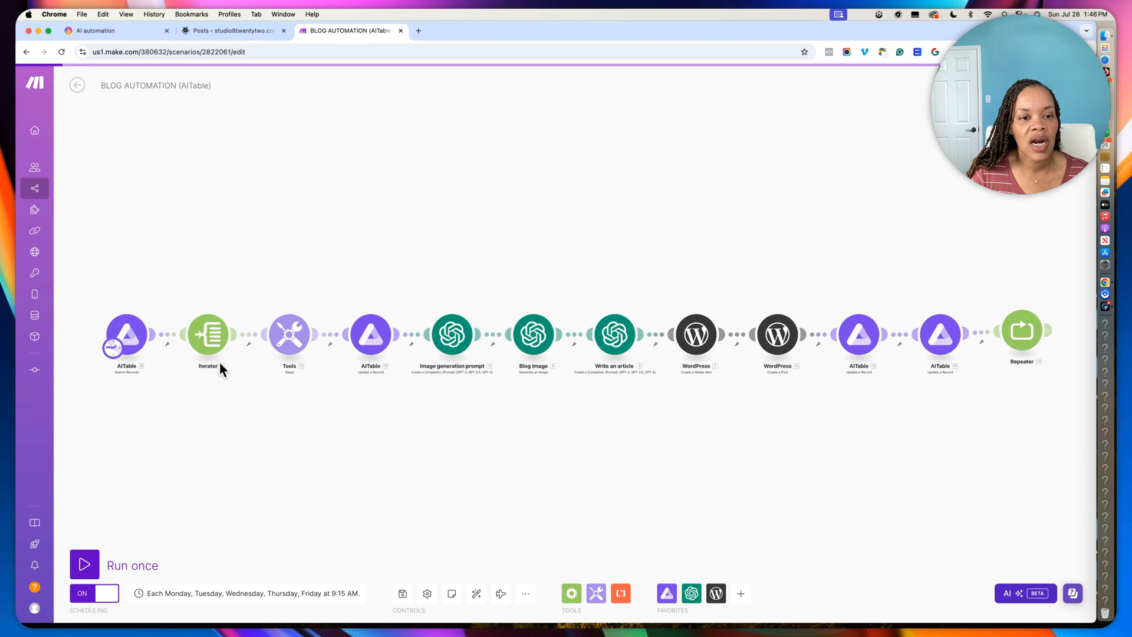
{"action": "mouse_move", "coordinate": [288, 334]}
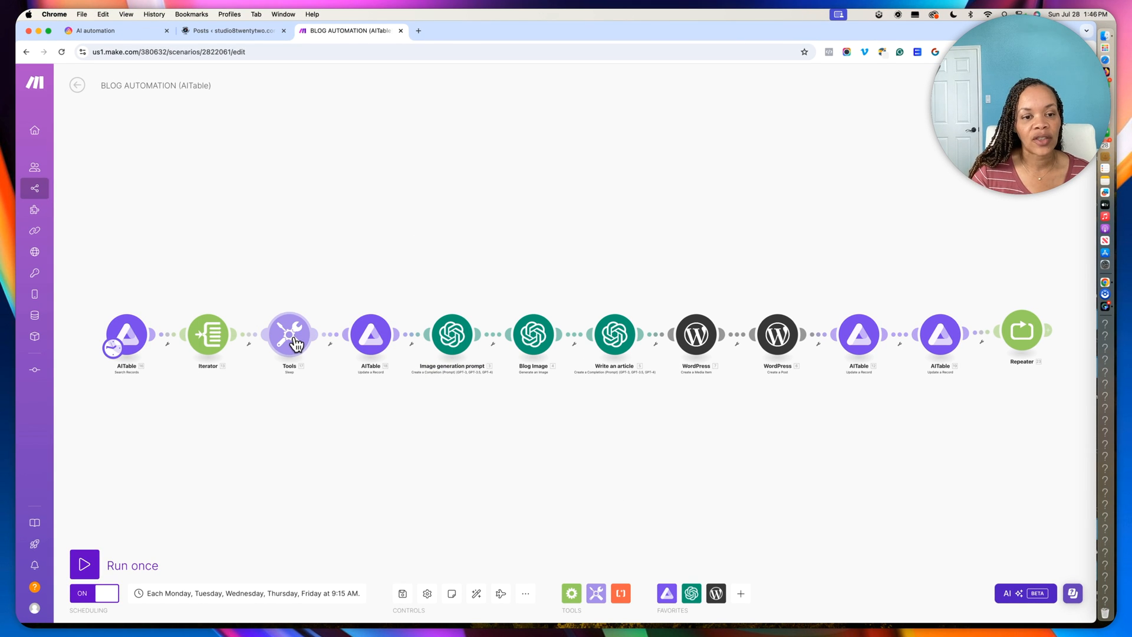
{"action": "left_click", "coordinate": [288, 334]}
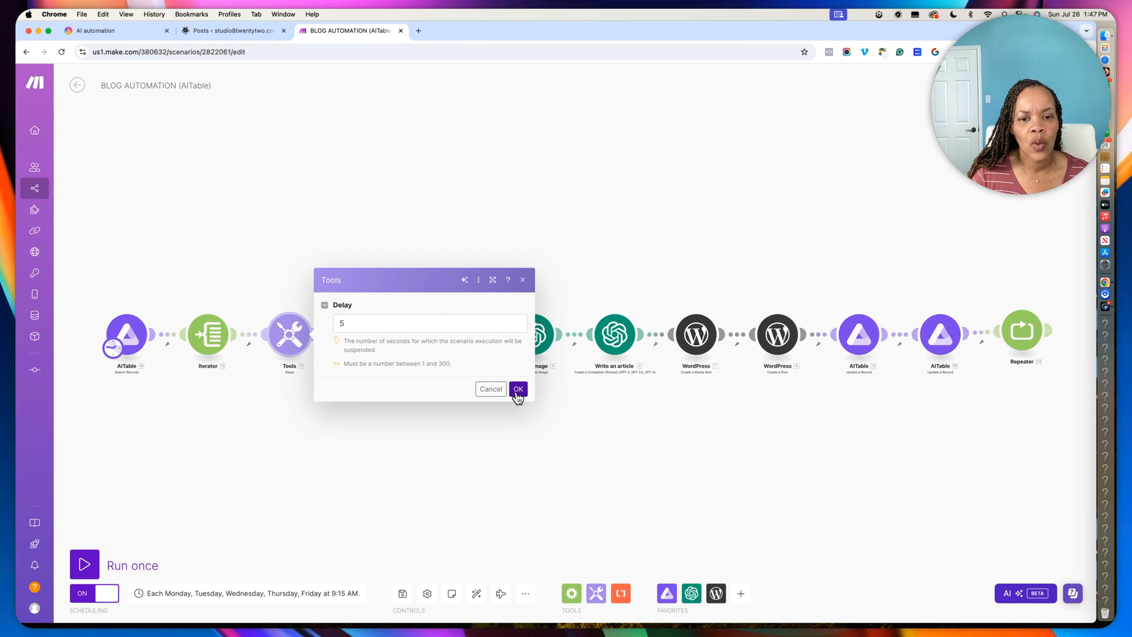
{"action": "left_click", "coordinate": [518, 388]}
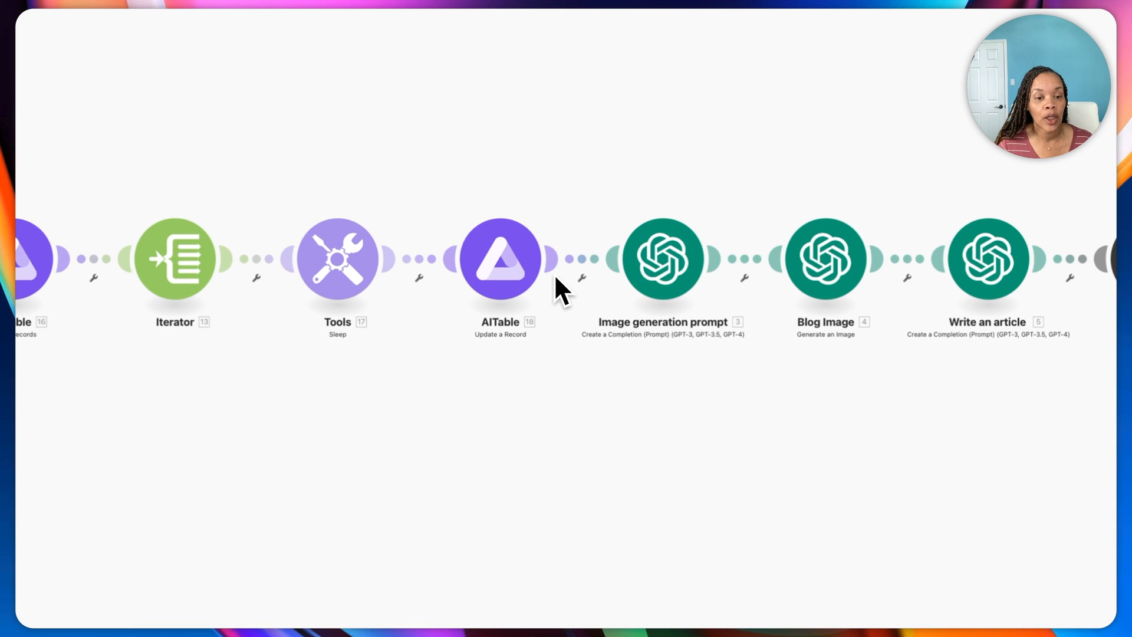
{"action": "mouse_move", "coordinate": [505, 277]}
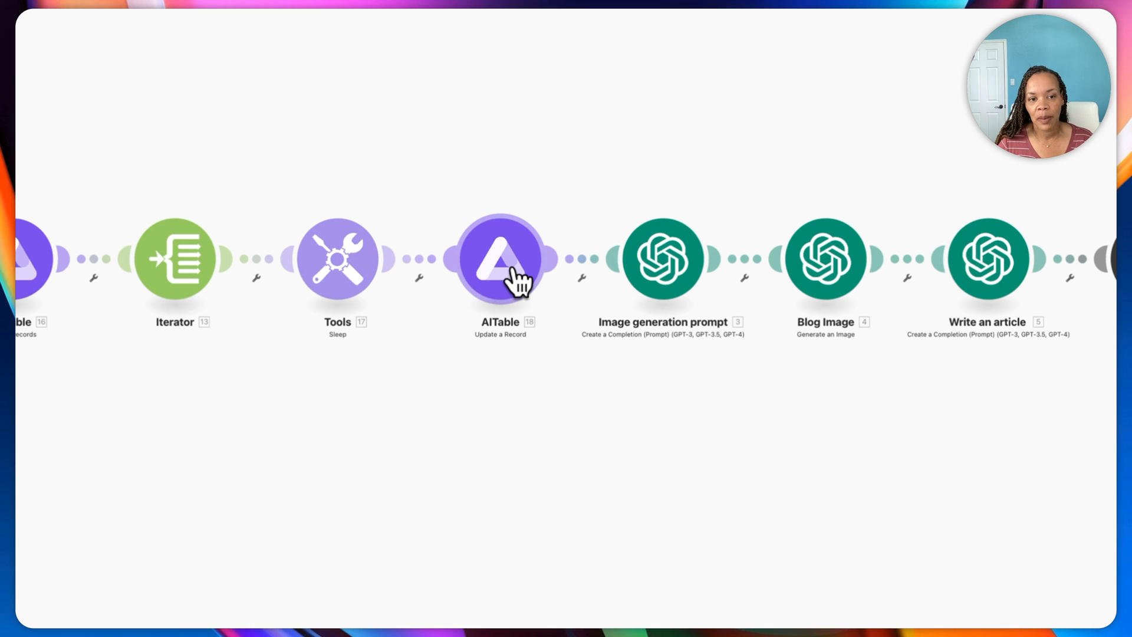
Step: Review the AITable Update a Record module that sets Status to Process, then close it
{"action": "left_click", "coordinate": [499, 258]}
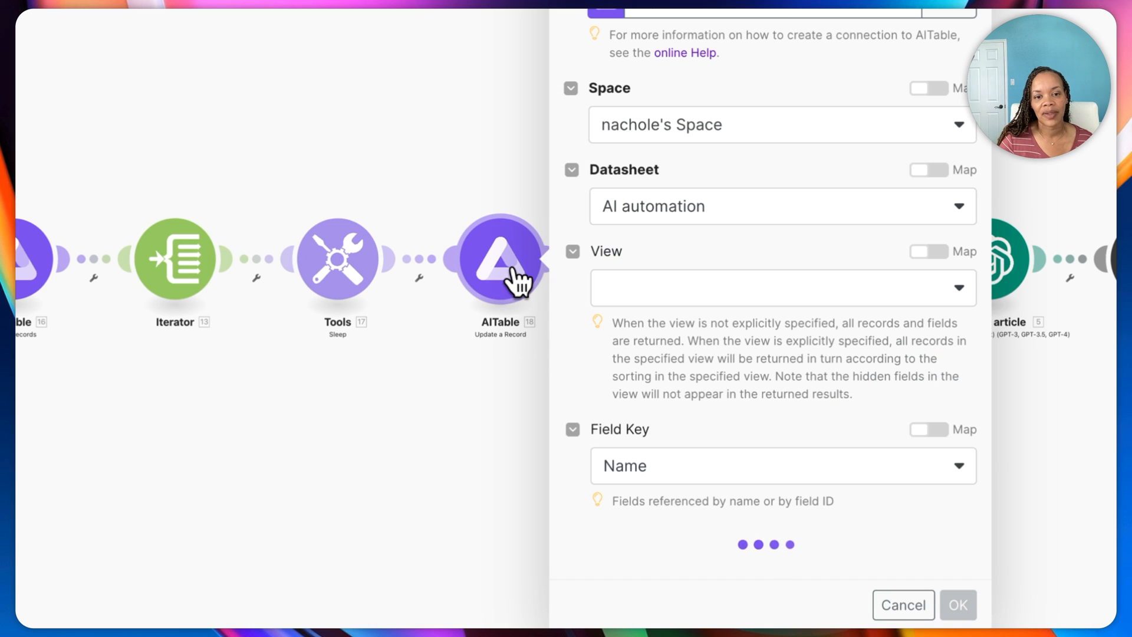
{"action": "scroll", "scroll_direction": "down", "scroll_amount": 3}
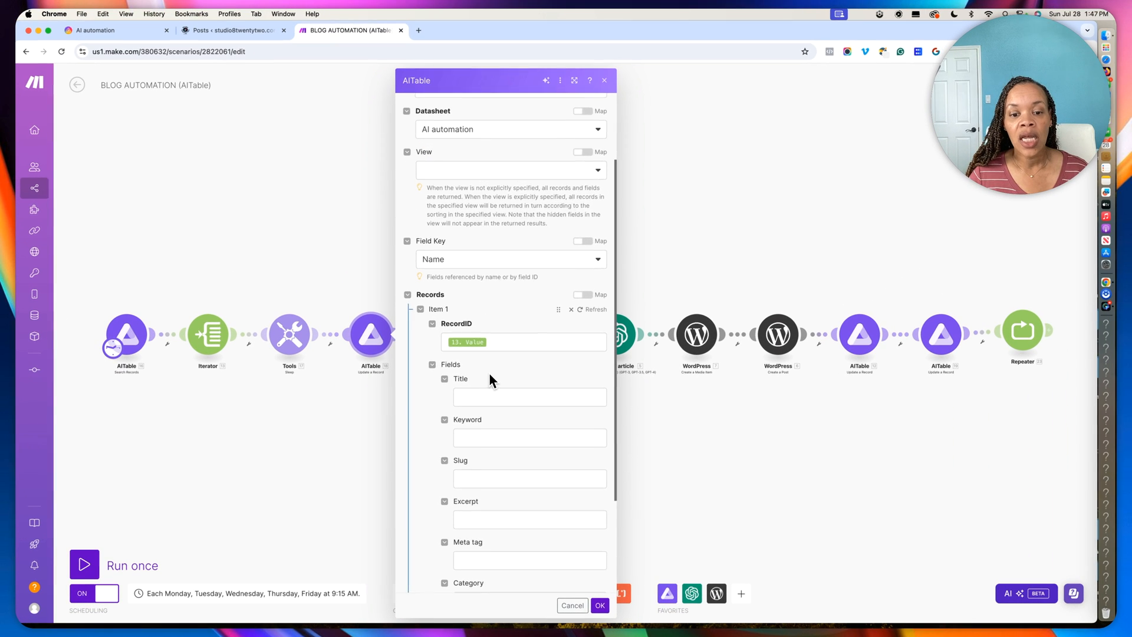
{"action": "scroll", "scroll_direction": "down", "scroll_amount": 3}
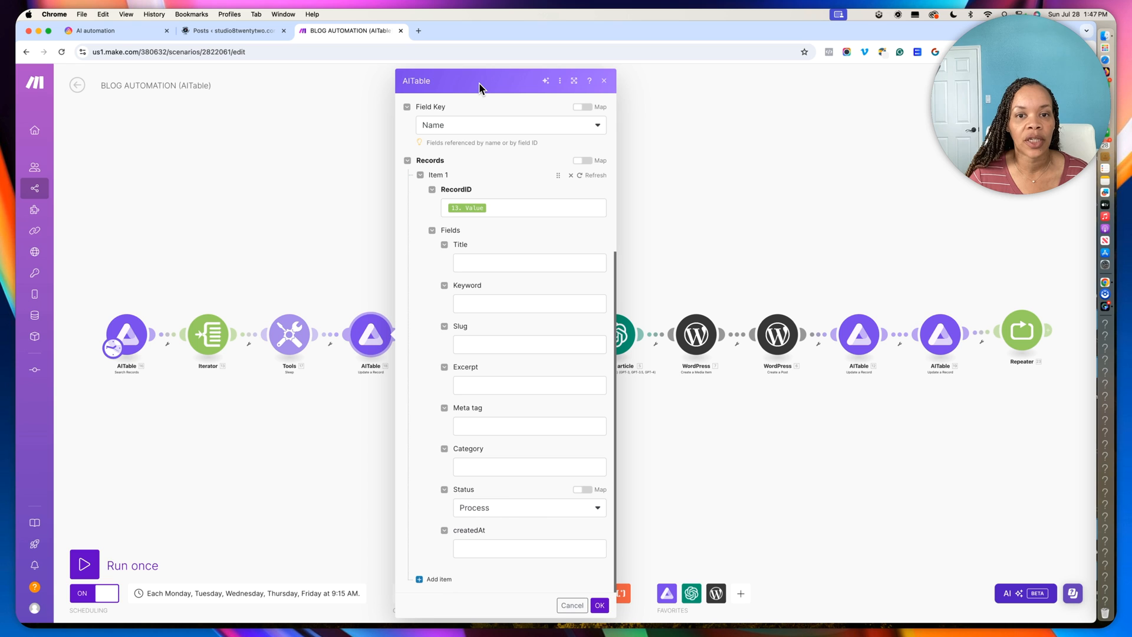
{"action": "left_click", "coordinate": [571, 604]}
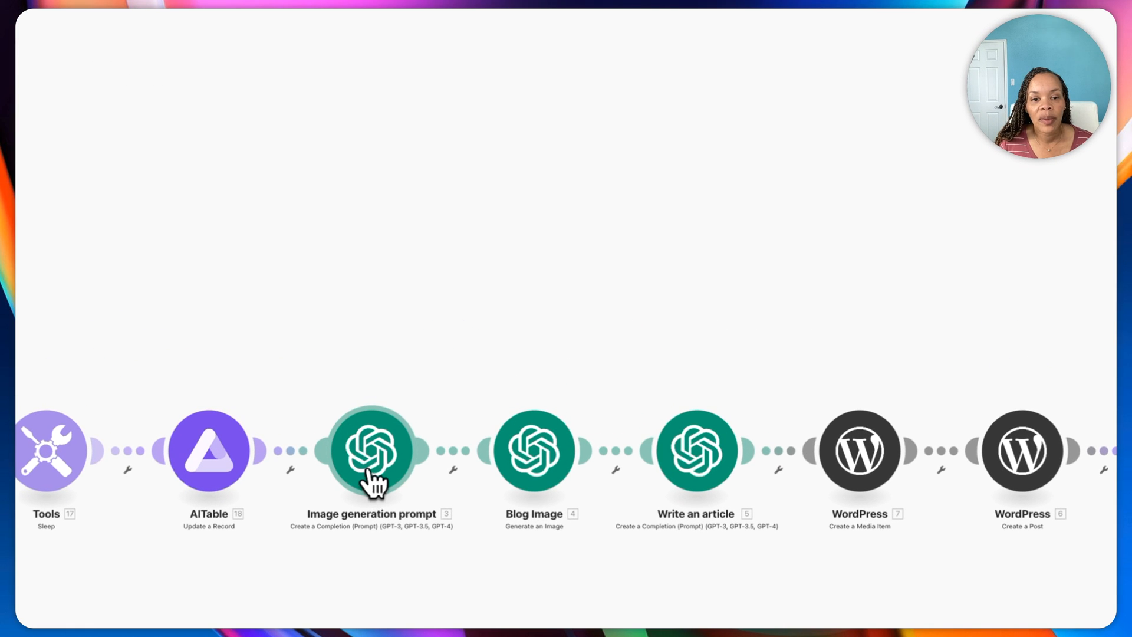
{"action": "left_click", "coordinate": [370, 449]}
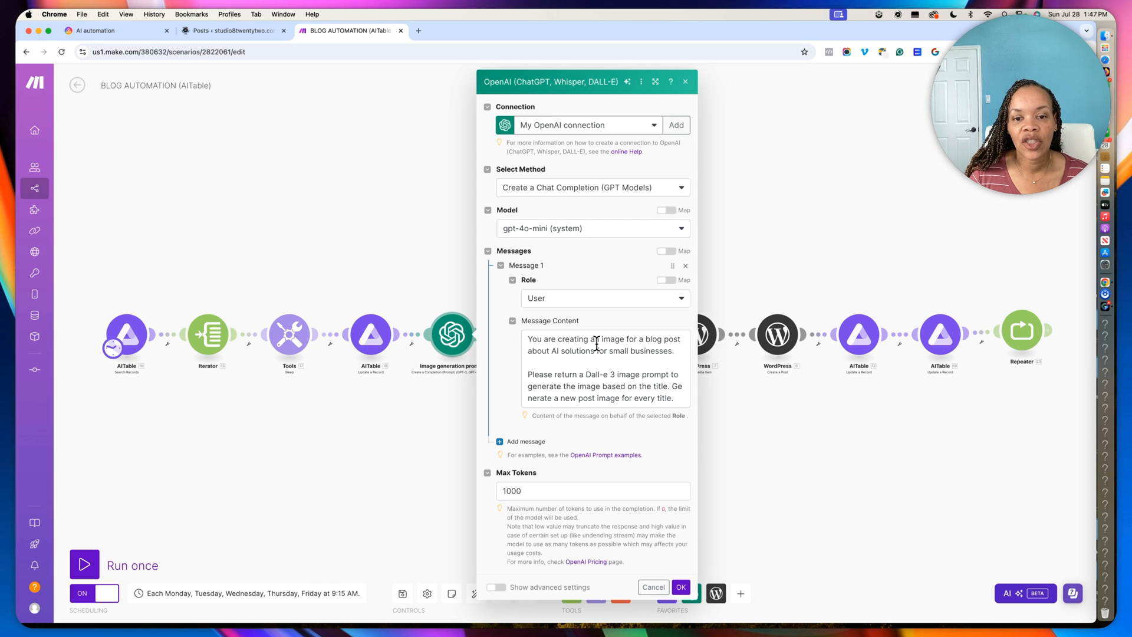
{"action": "mouse_move", "coordinate": [573, 354]}
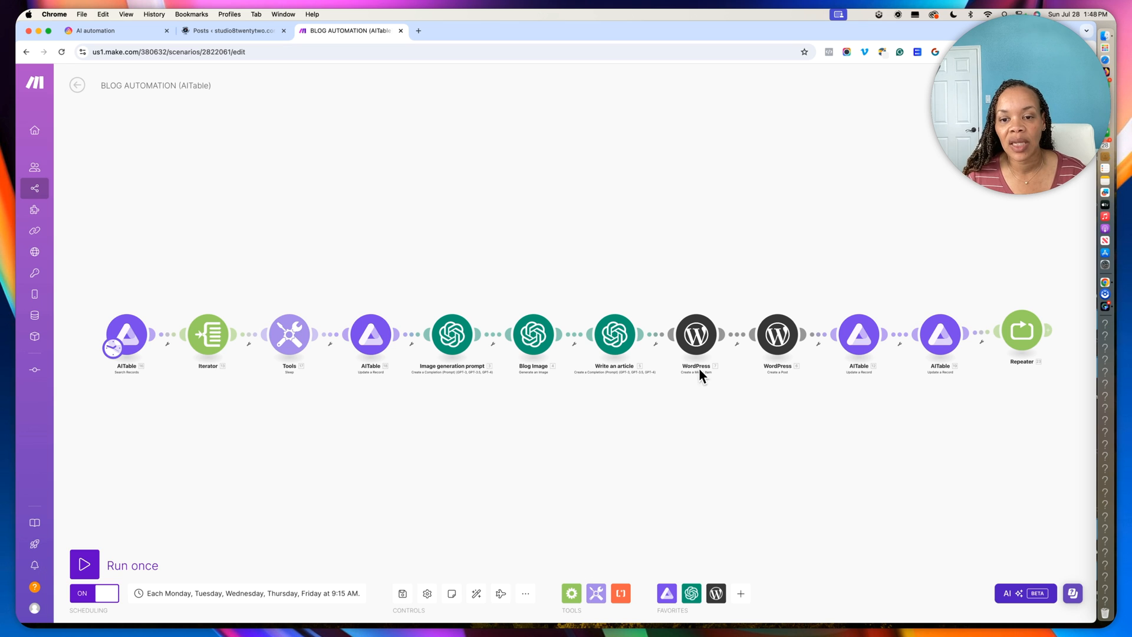
{"action": "mouse_move", "coordinate": [533, 334]}
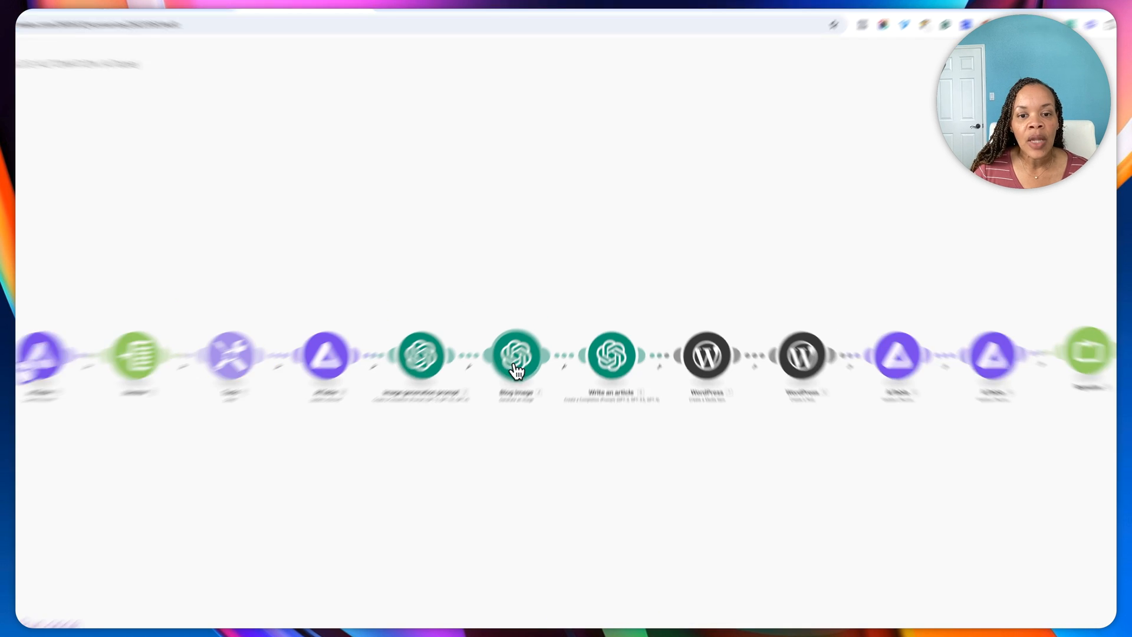
{"action": "left_click", "coordinate": [517, 355]}
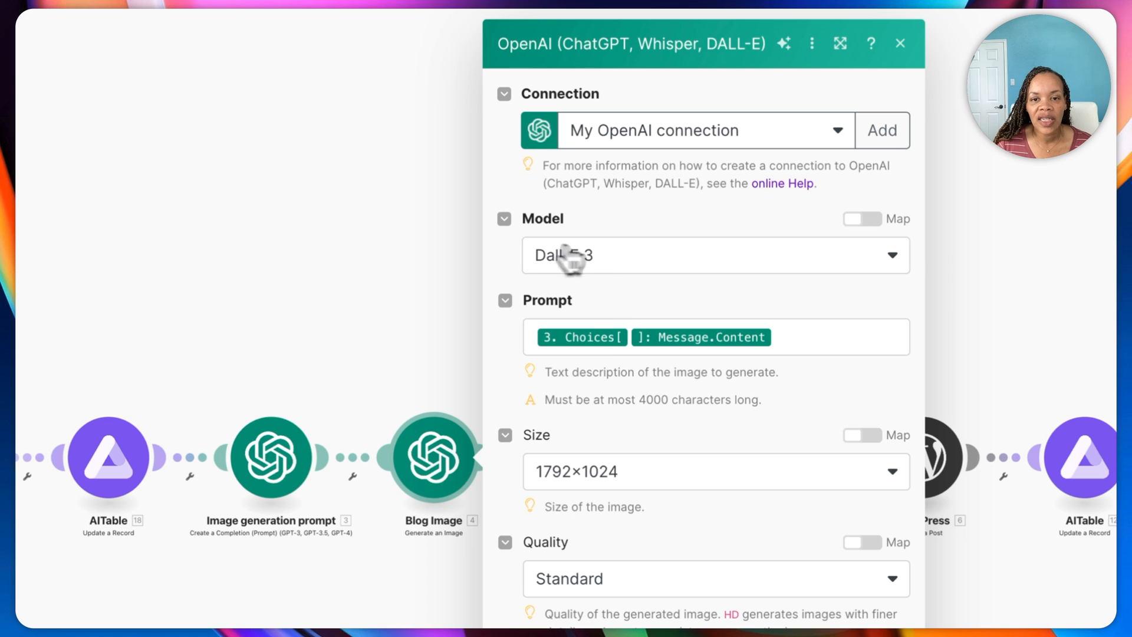
{"action": "left_click", "coordinate": [715, 337]}
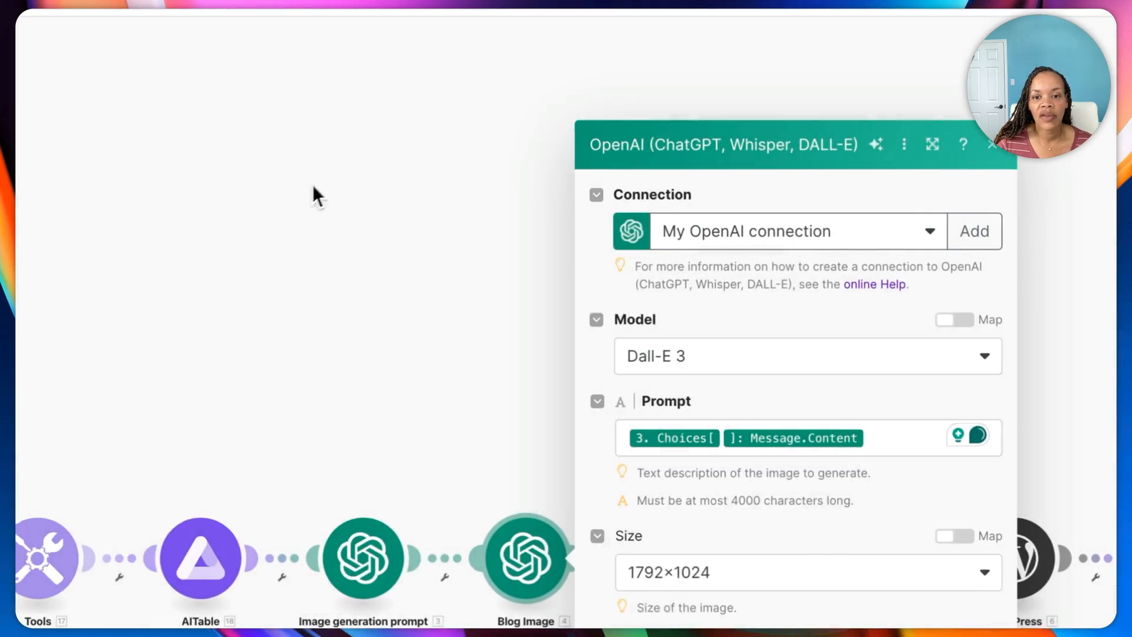
{"action": "left_click", "coordinate": [456, 591]}
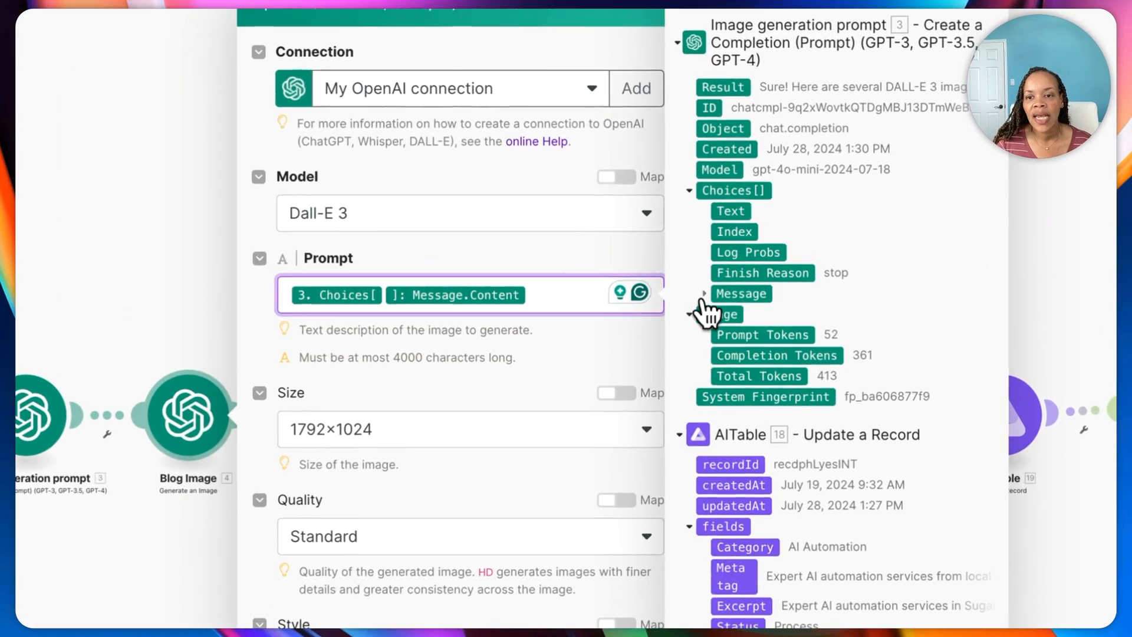
{"action": "left_click", "coordinate": [704, 293]}
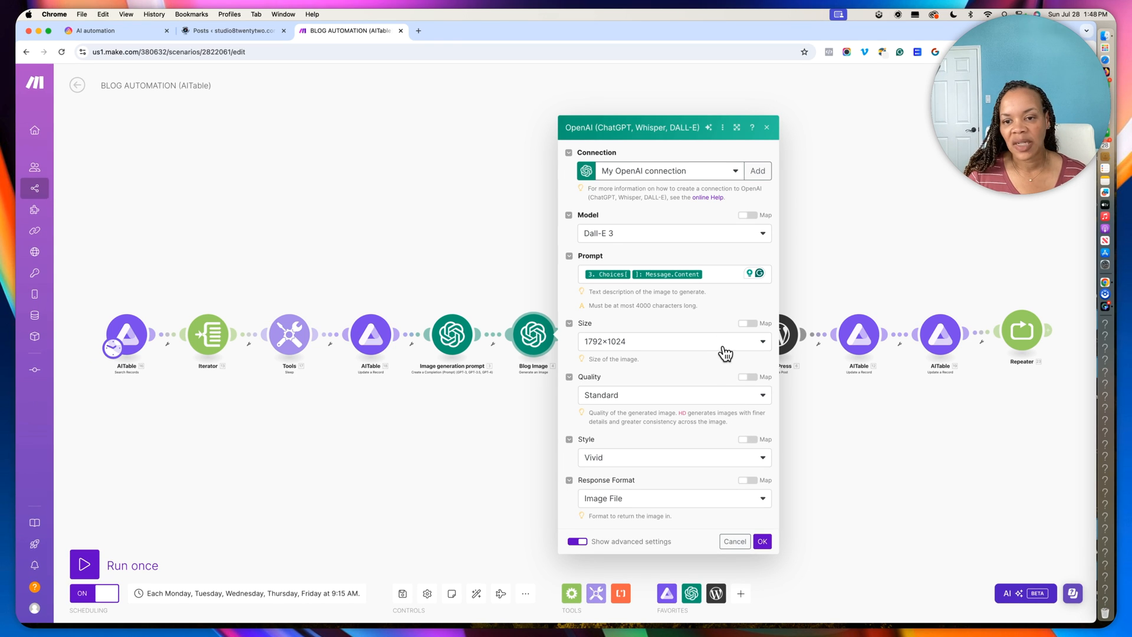
{"action": "mouse_move", "coordinate": [684, 402]}
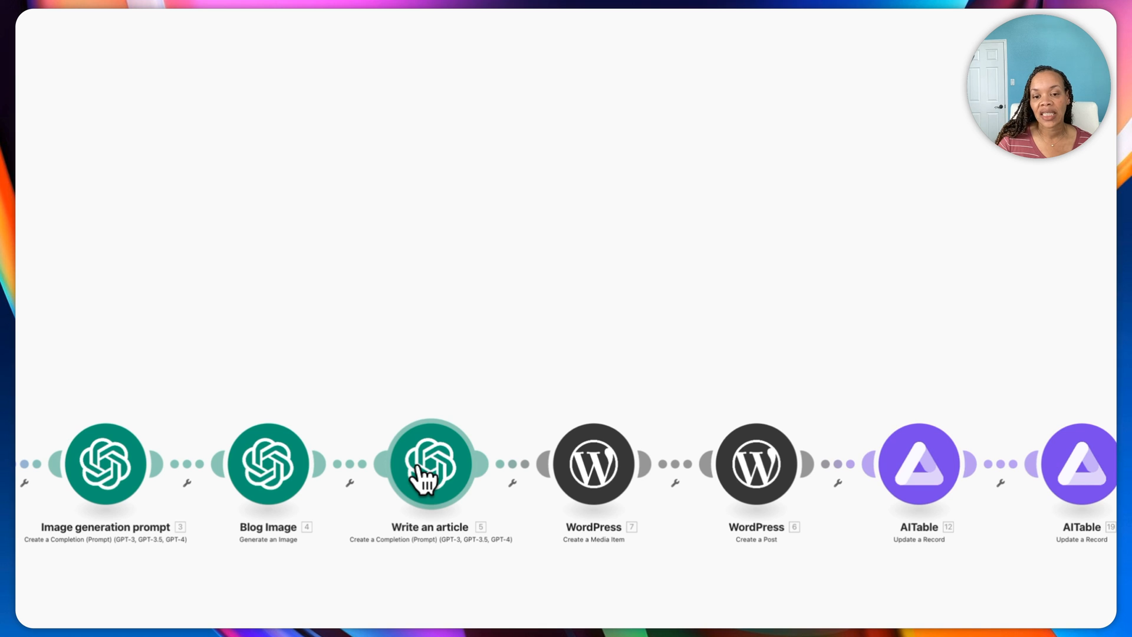
Step: Open the gpt-4o-mini Write an article module to view its keyword-and-title prompt
{"action": "left_click", "coordinate": [428, 464]}
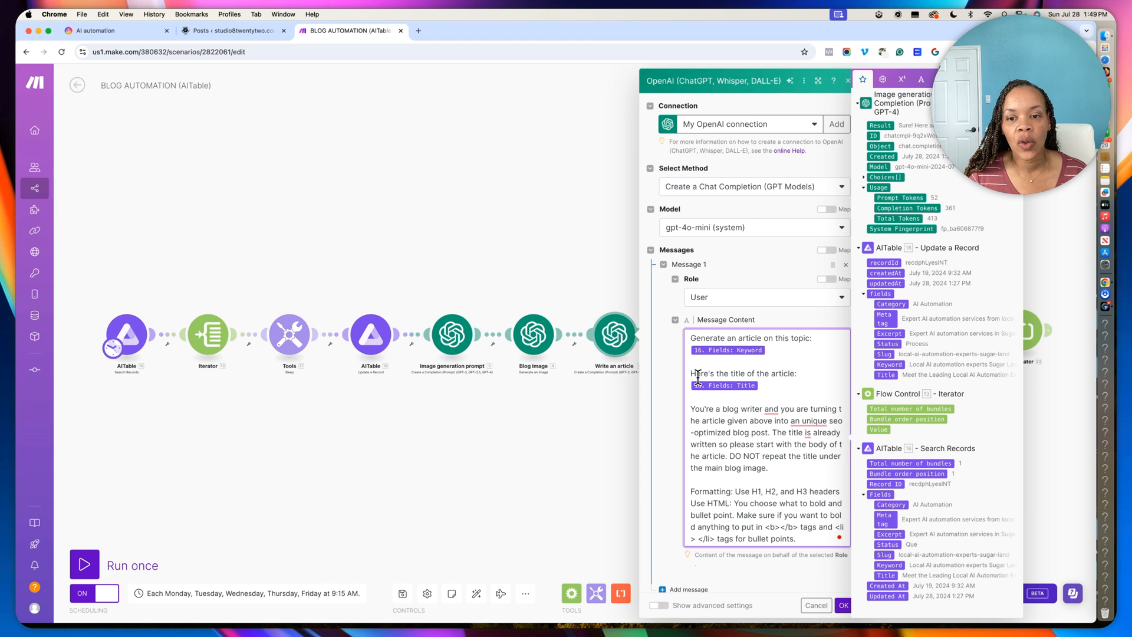
{"action": "mouse_move", "coordinate": [774, 387]}
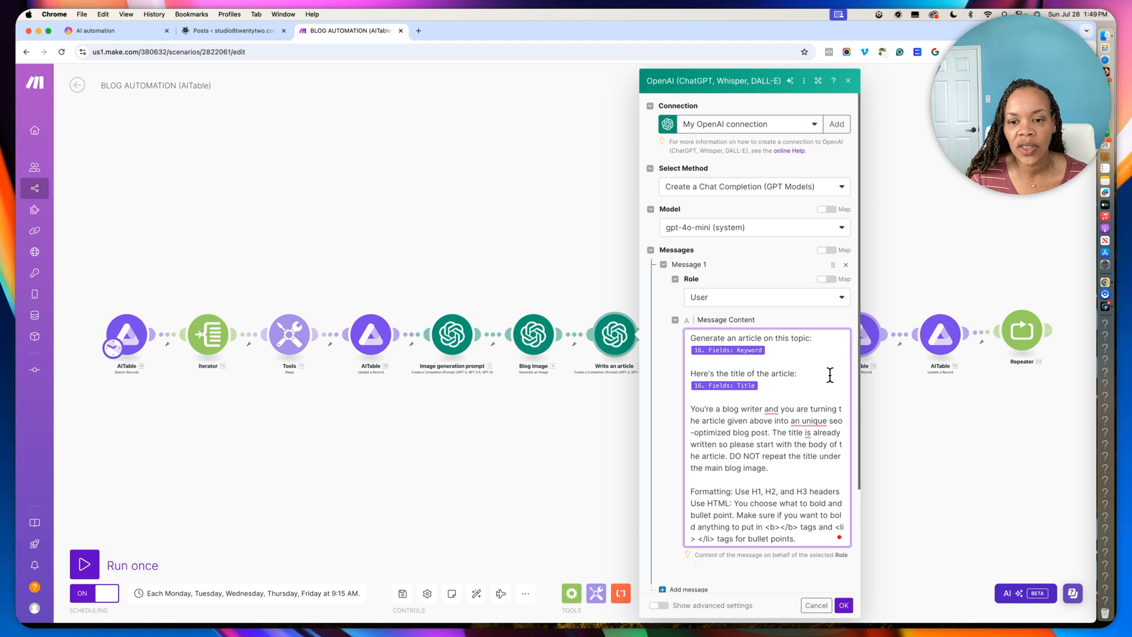
Step: Read the rest of the 1000-word HTML article prompt, then confirm with OK
{"action": "scroll", "scroll_direction": "down", "scroll_amount": 3}
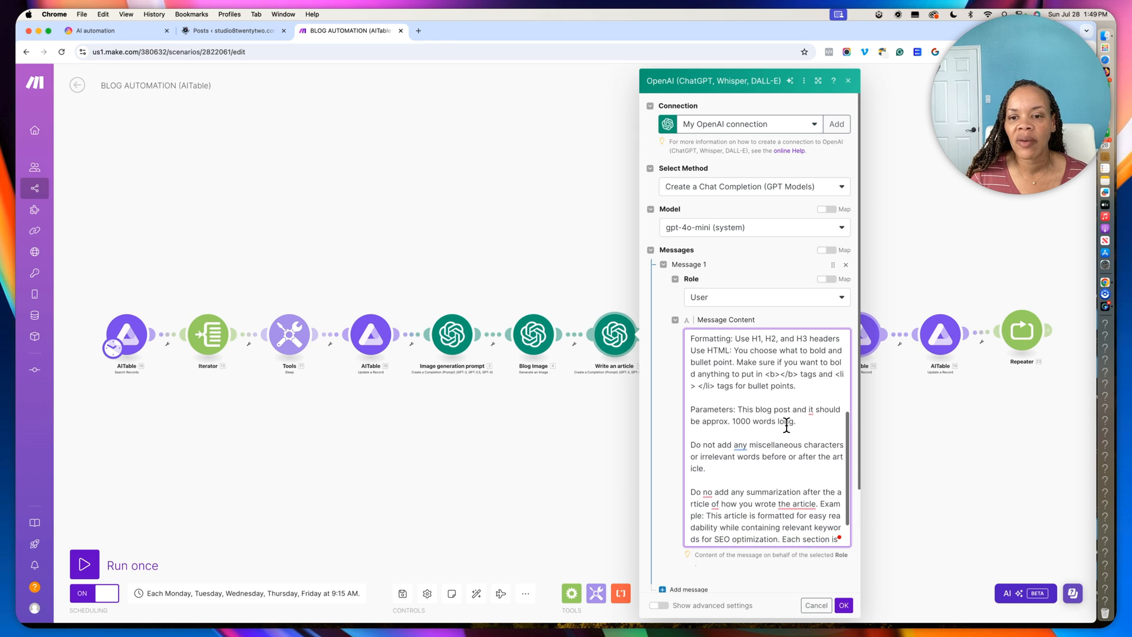
{"action": "scroll", "scroll_direction": "down", "scroll_amount": 3}
{"action": "type", "text": "t"}
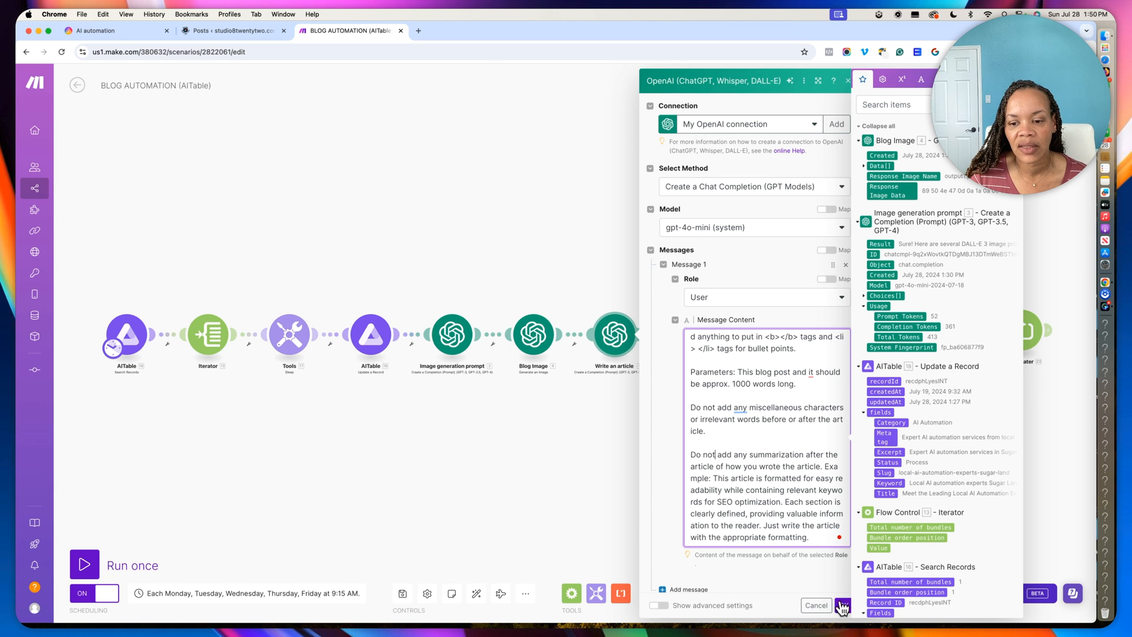
{"action": "left_click", "coordinate": [842, 605]}
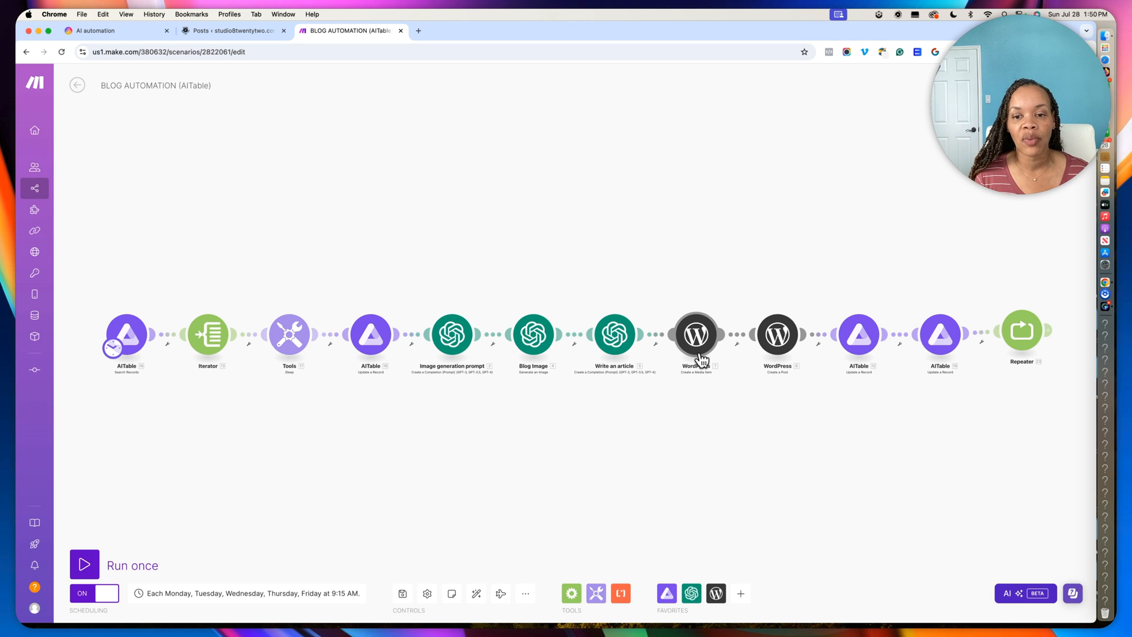
{"action": "left_click", "coordinate": [695, 335]}
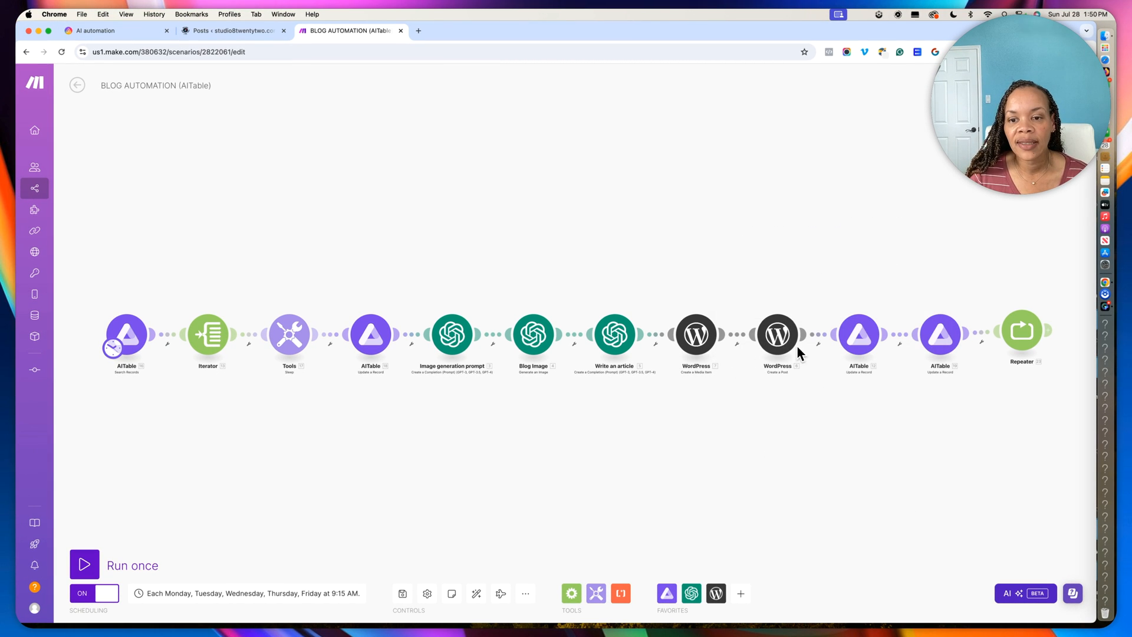
{"action": "left_click", "coordinate": [777, 334]}
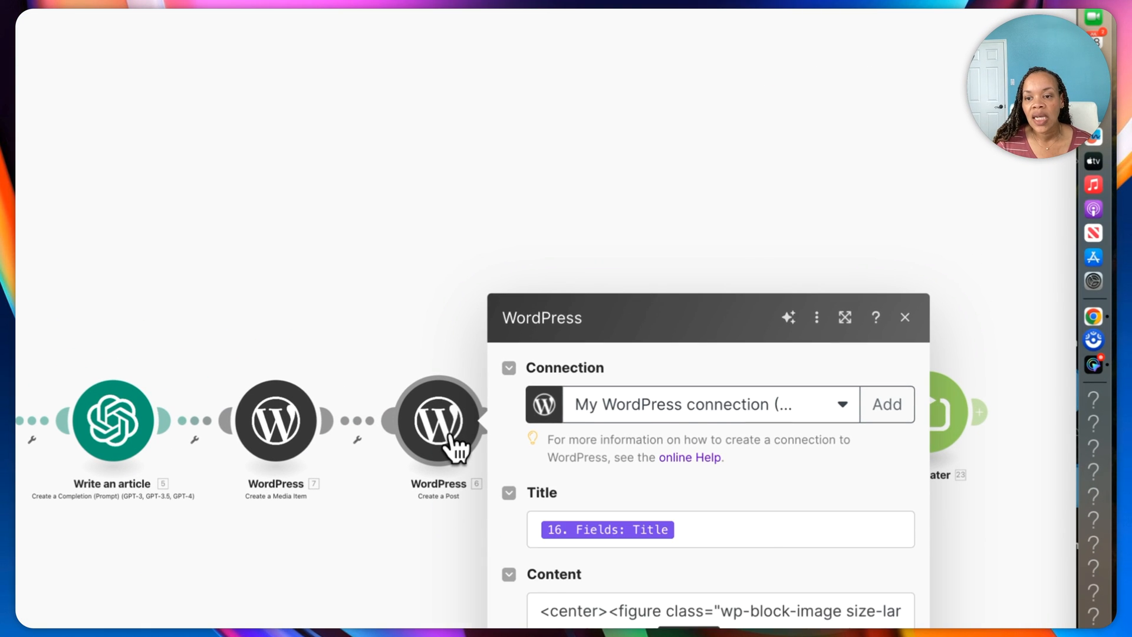
{"action": "scroll", "scroll_direction": "down", "scroll_amount": 3}
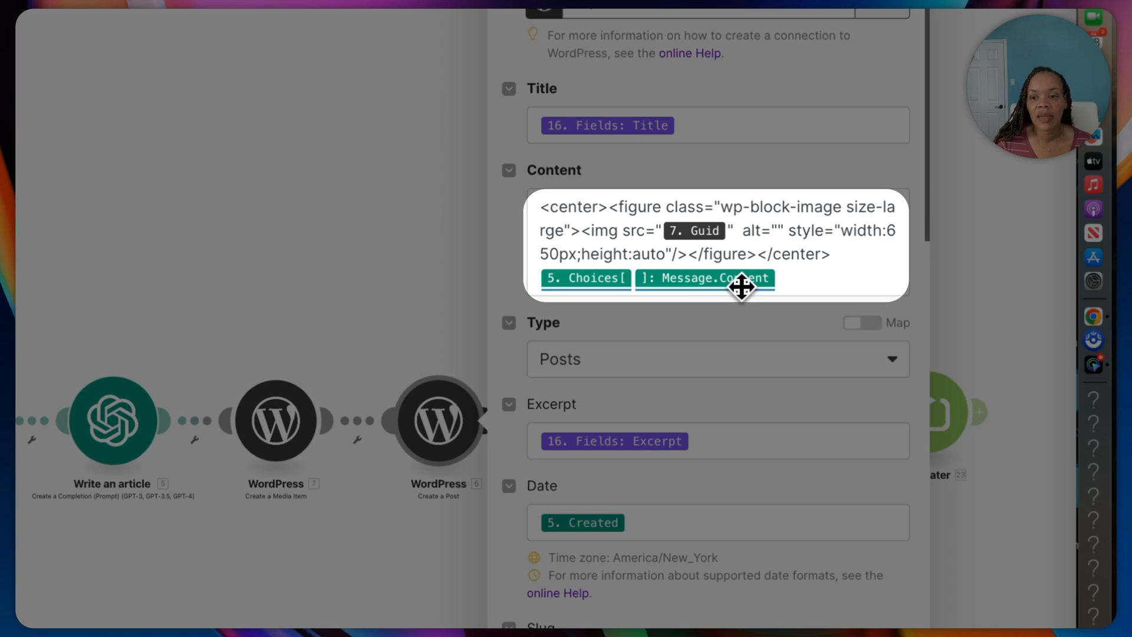
{"action": "mouse_move", "coordinate": [742, 287]}
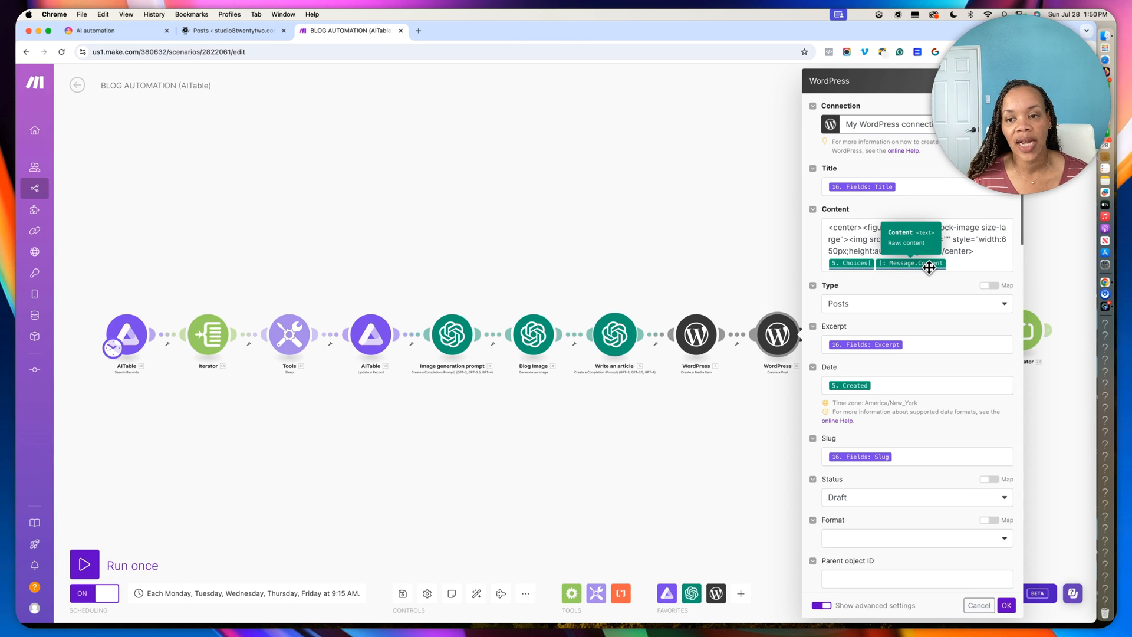
{"action": "mouse_move", "coordinate": [907, 331]}
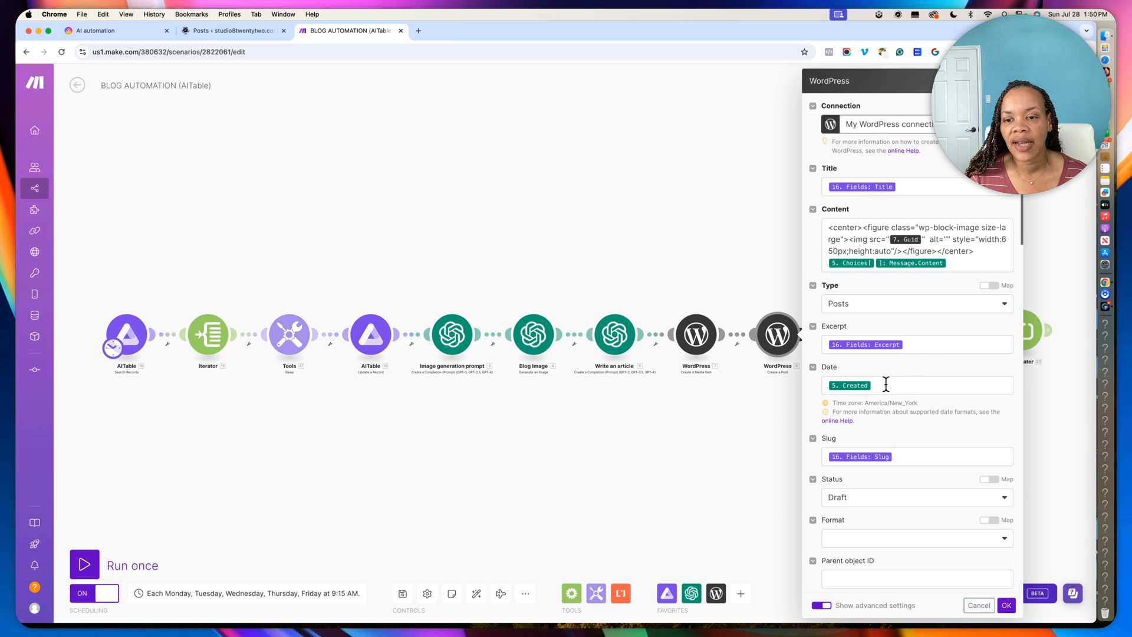
{"action": "mouse_move", "coordinate": [856, 389]}
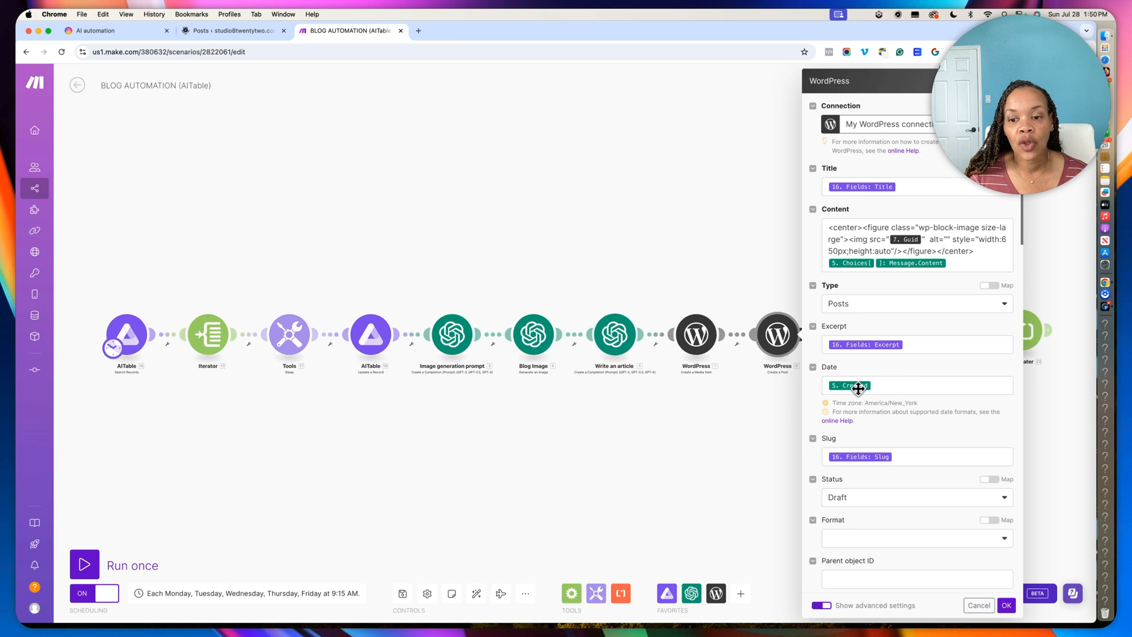
{"action": "scroll", "scroll_direction": "down", "scroll_amount": 3}
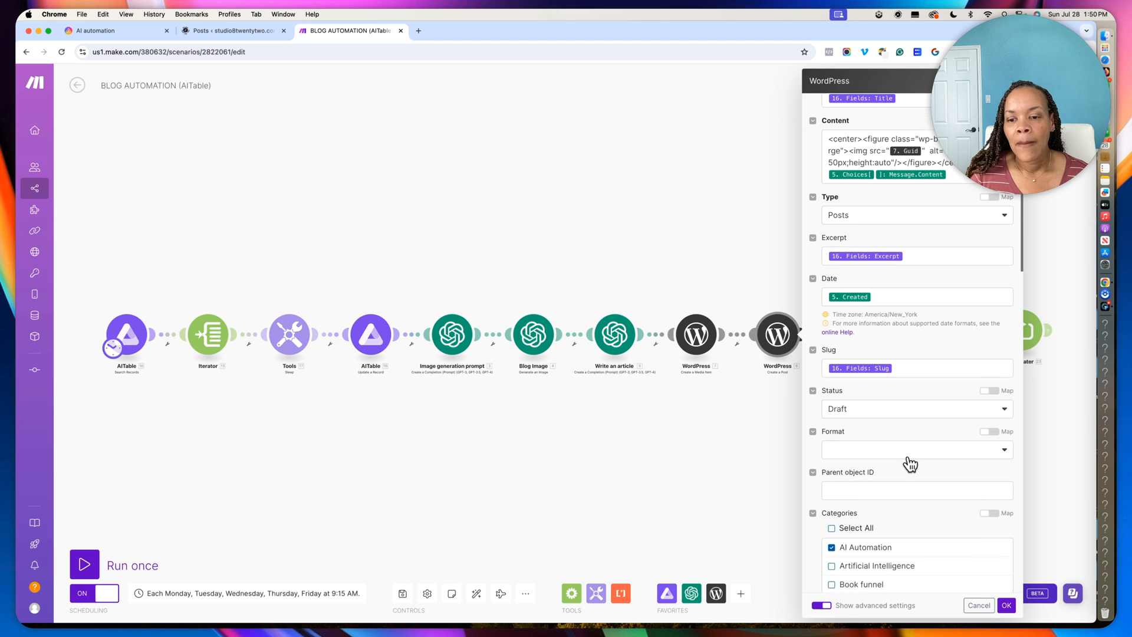
{"action": "scroll", "scroll_direction": "down", "scroll_amount": 3}
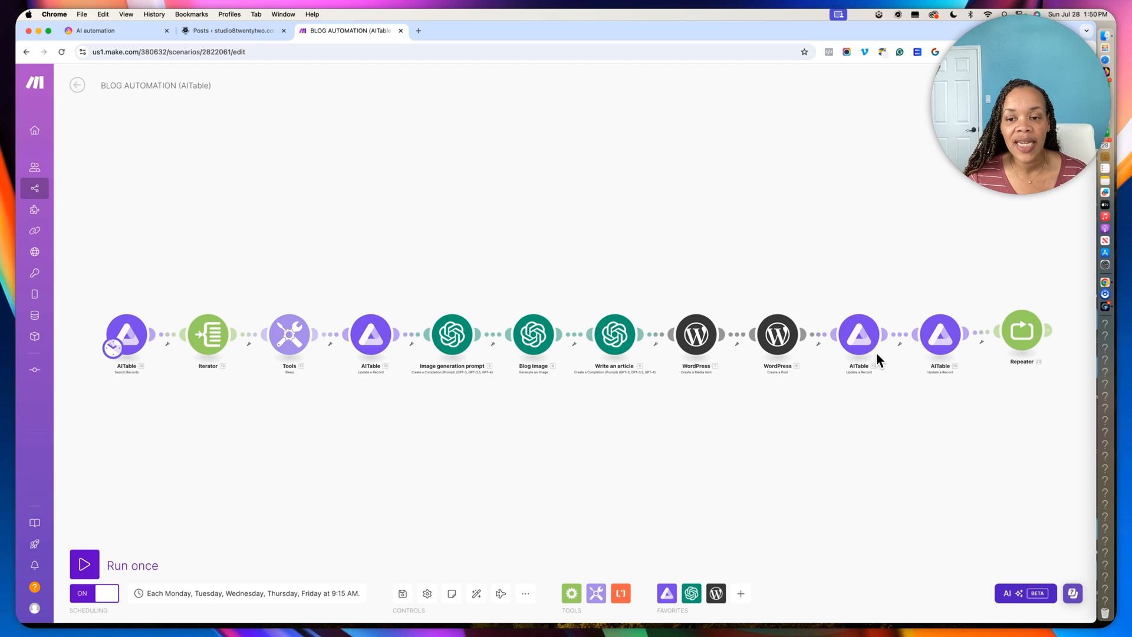
{"action": "mouse_move", "coordinate": [787, 360]}
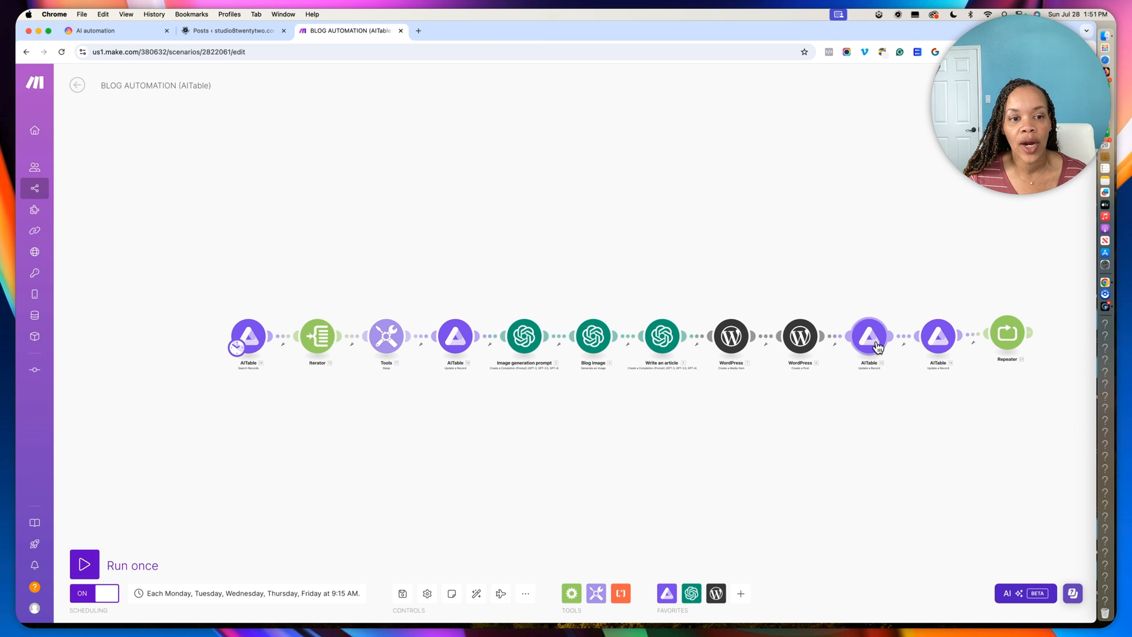
{"action": "left_click", "coordinate": [868, 336]}
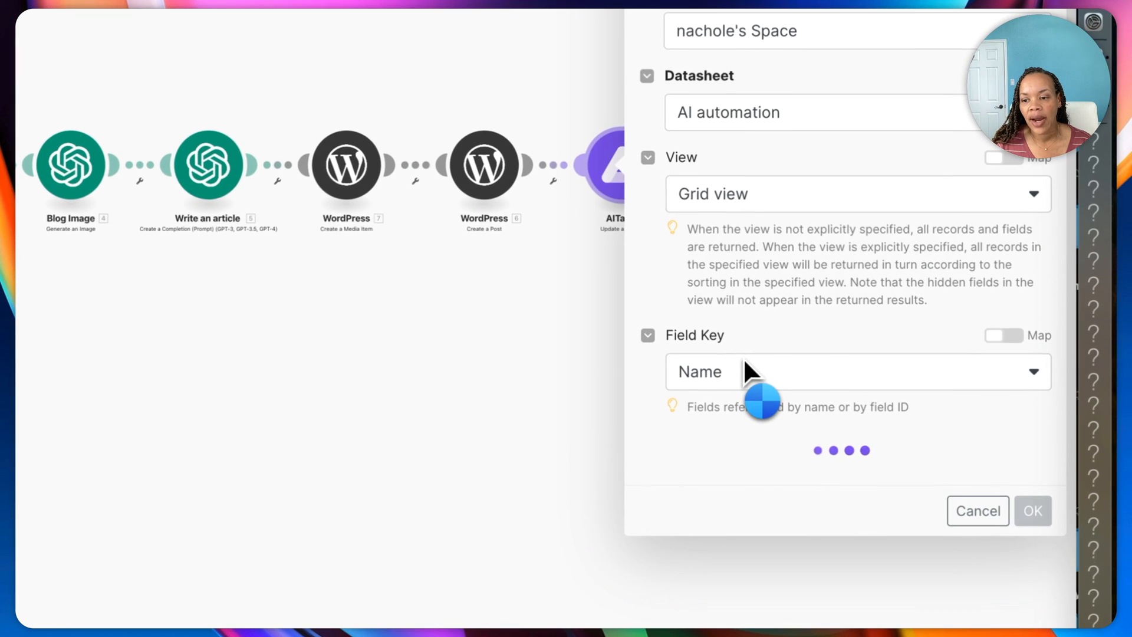
{"action": "scroll", "scroll_direction": "down", "scroll_amount": 3}
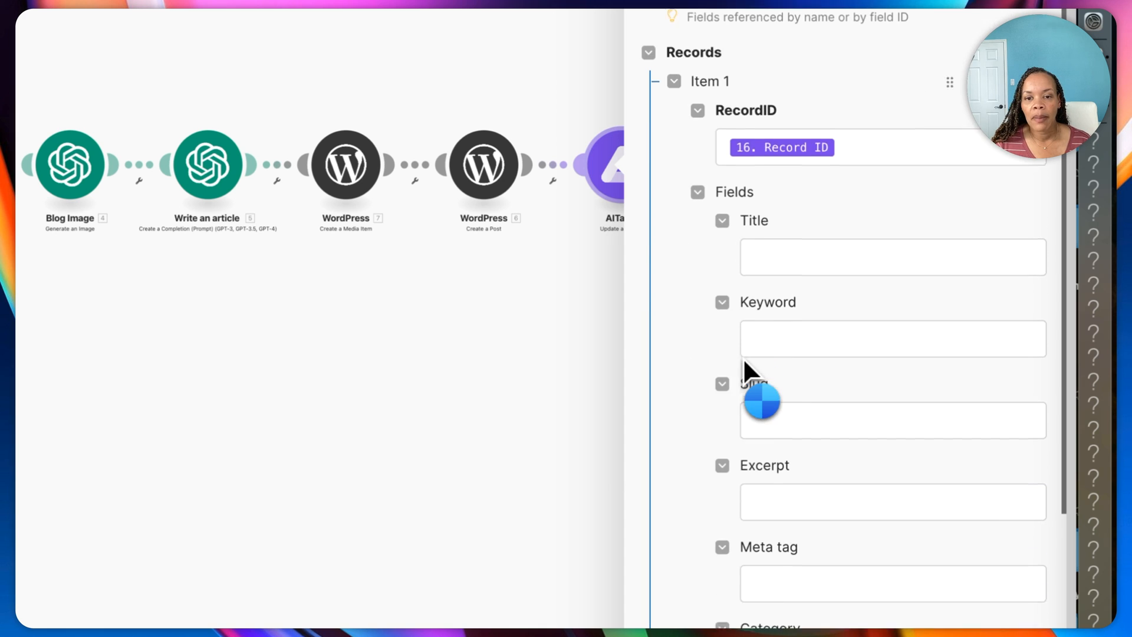
{"action": "scroll", "scroll_direction": "down", "scroll_amount": 3}
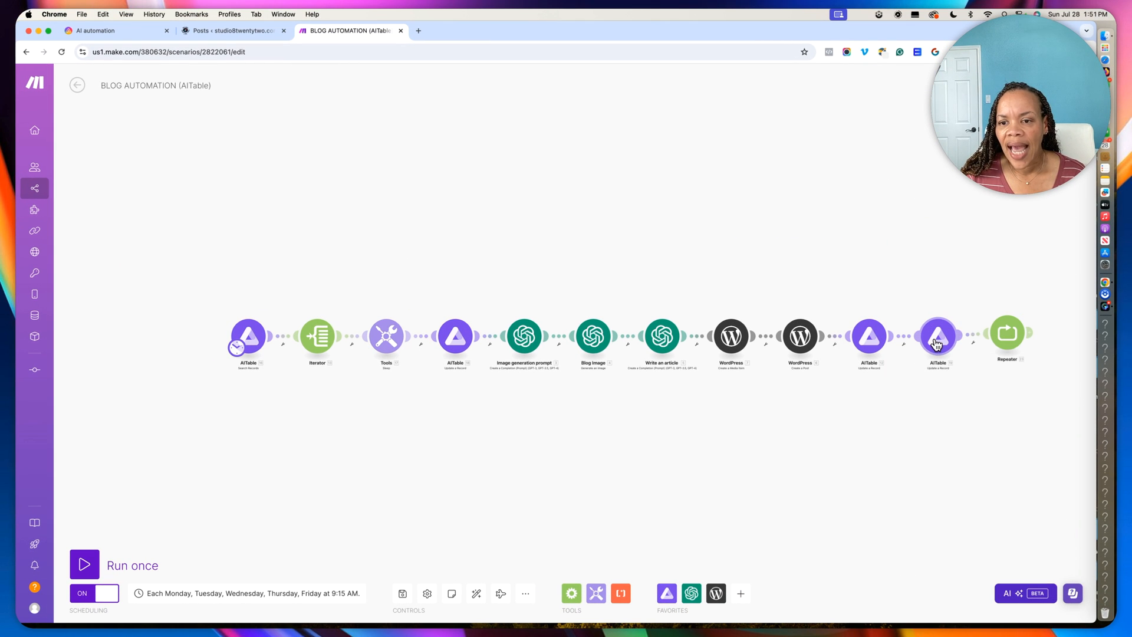
{"action": "left_click", "coordinate": [938, 336]}
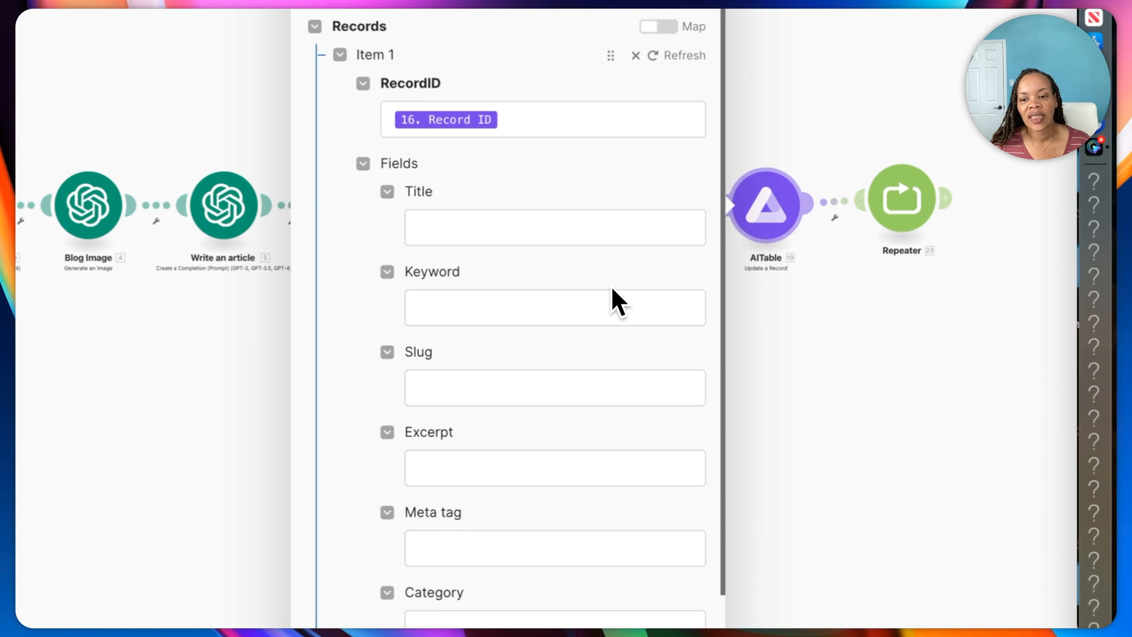
{"action": "scroll", "scroll_direction": "down", "scroll_amount": 3}
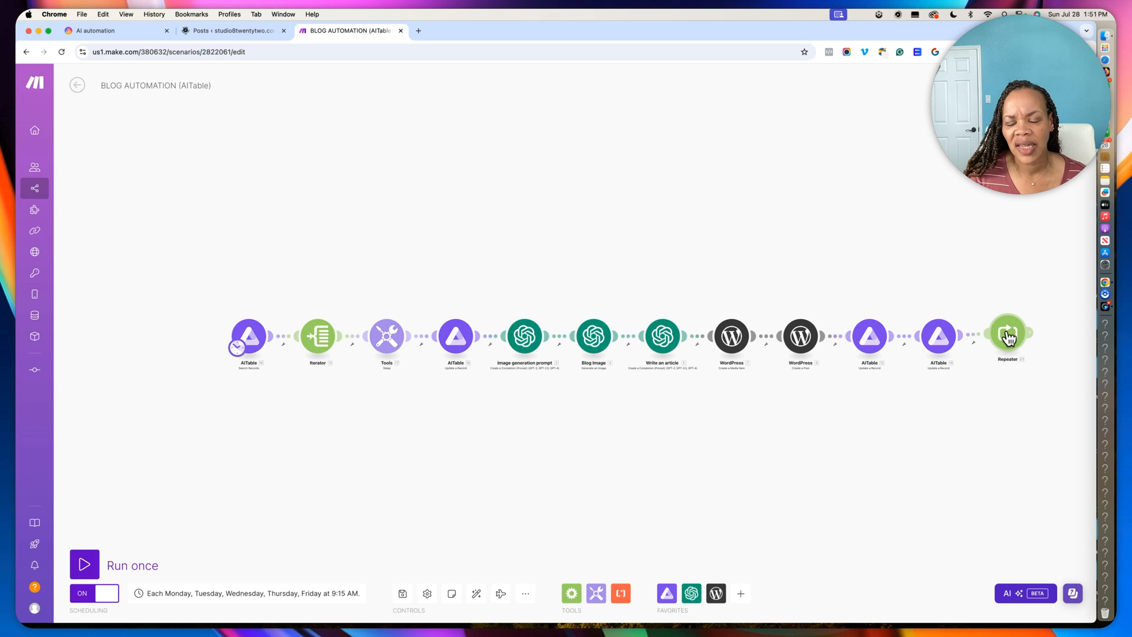
{"action": "left_click", "coordinate": [1007, 336]}
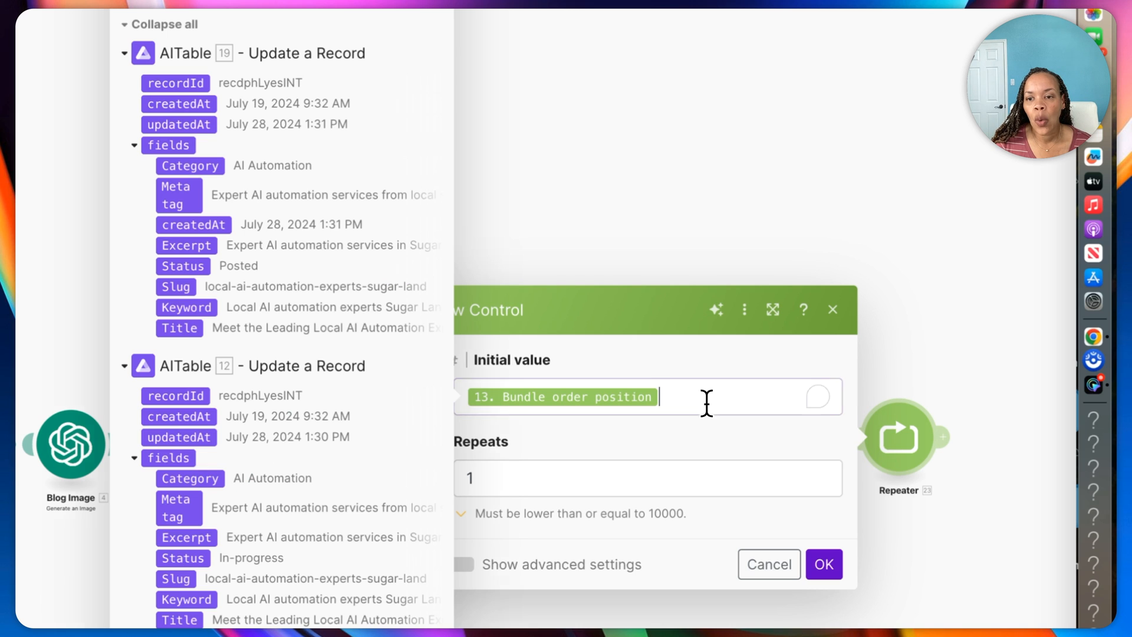
{"action": "left_click", "coordinate": [650, 396]}
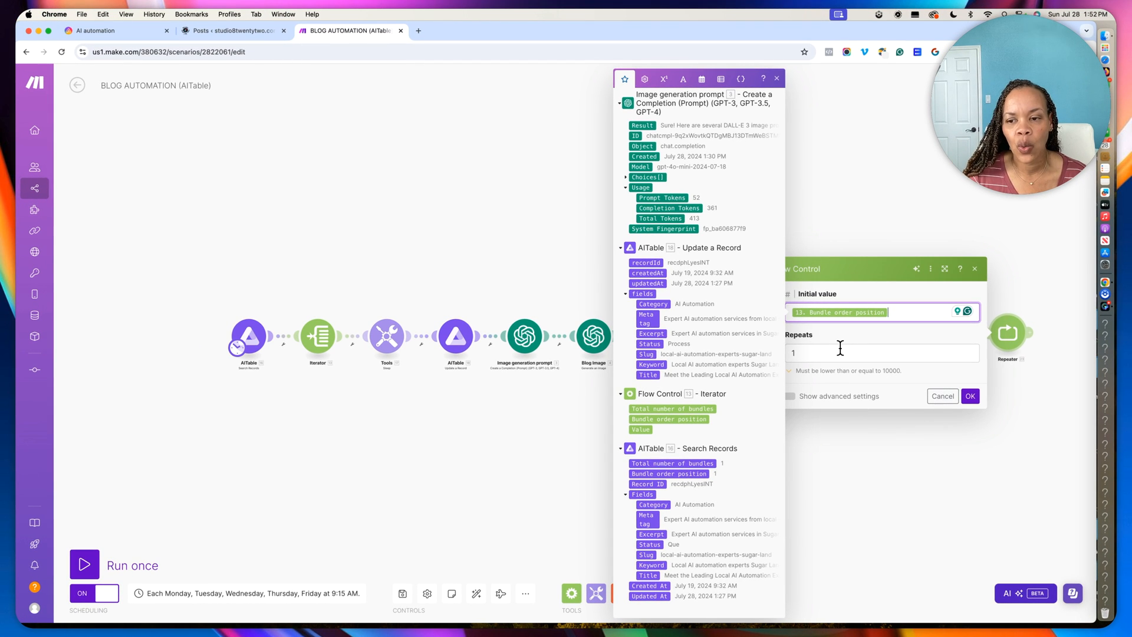
{"action": "left_click", "coordinate": [970, 396]}
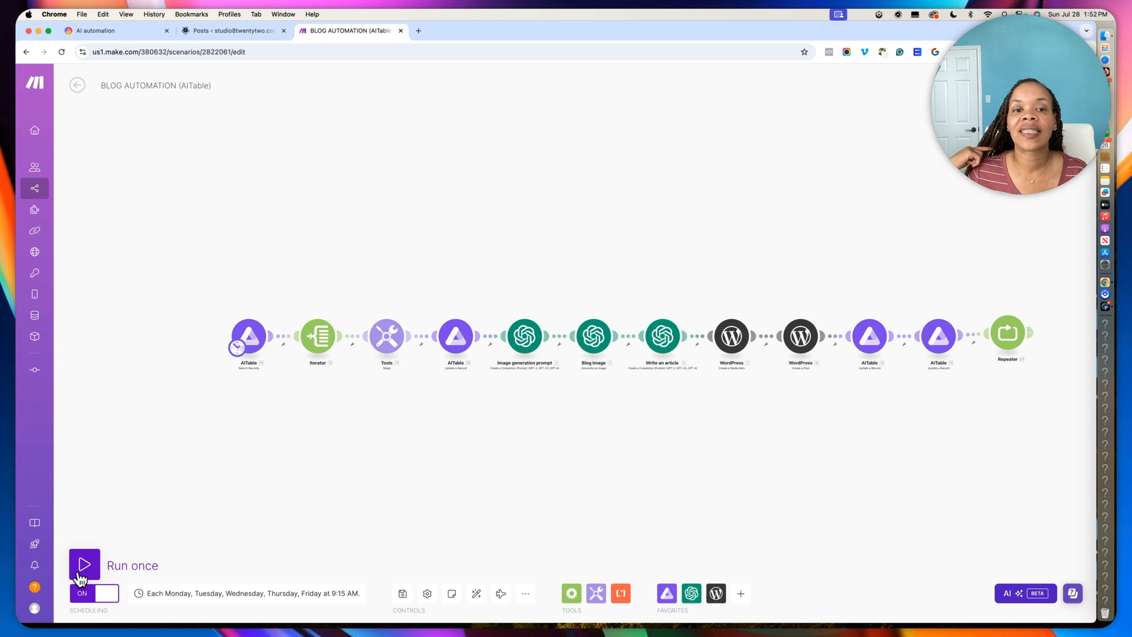
Step: Run the scenario once, see the third AITable record turn Process, and watch the run
{"action": "left_click", "coordinate": [84, 564]}
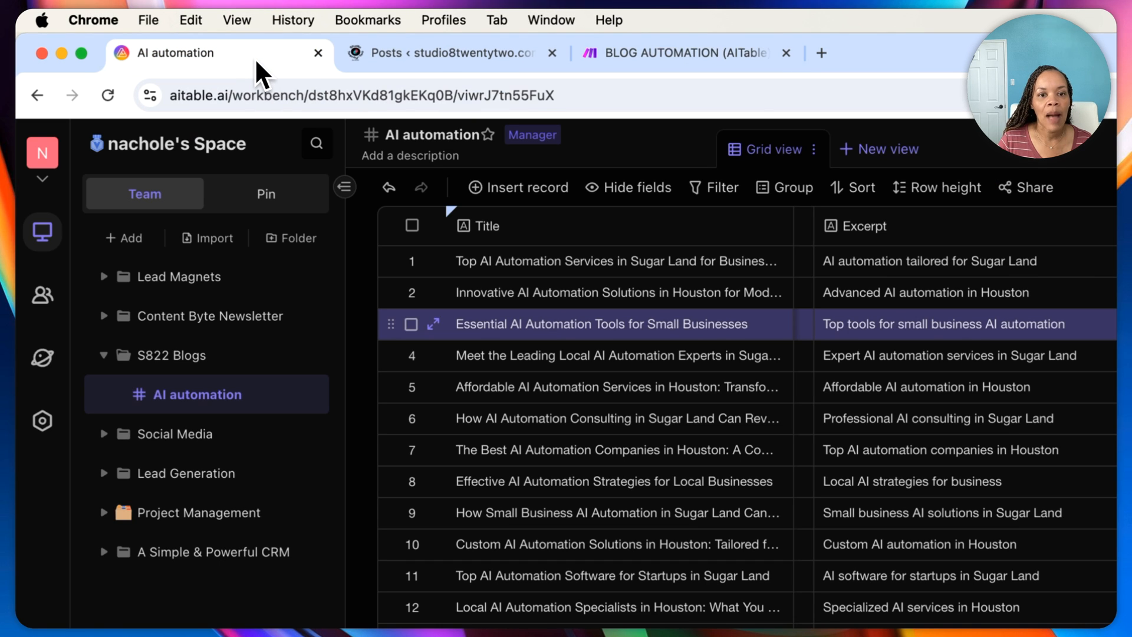
{"action": "scroll", "scroll_direction": "down", "scroll_amount": 3}
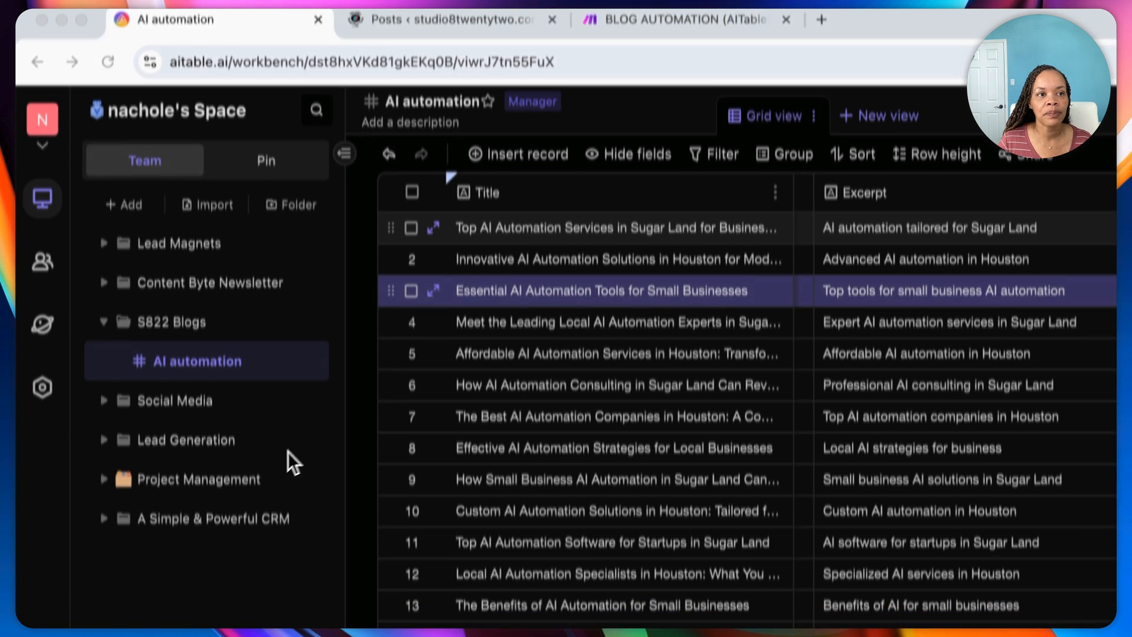
{"action": "scroll", "scroll_direction": "down", "scroll_amount": 3}
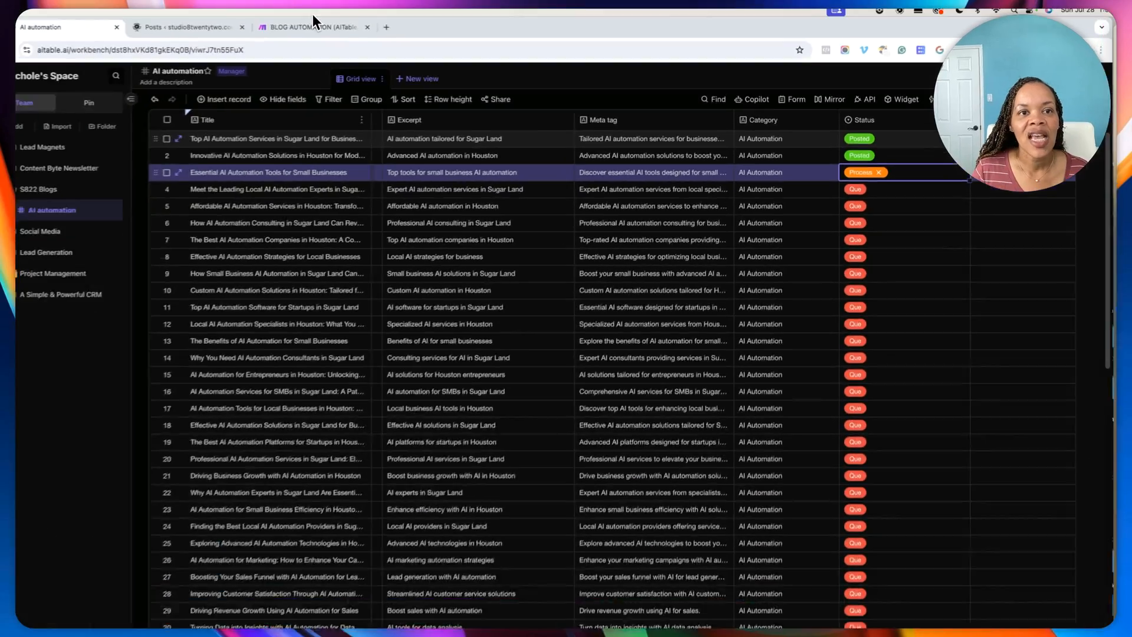
{"action": "left_click", "coordinate": [311, 27]}
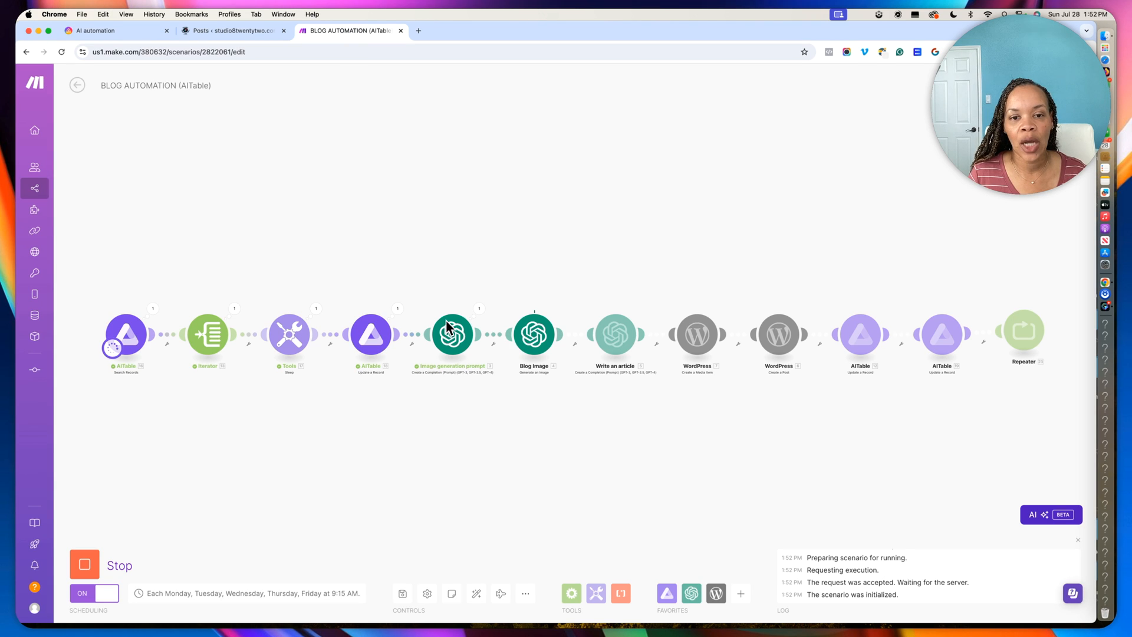
{"action": "mouse_move", "coordinate": [544, 368]}
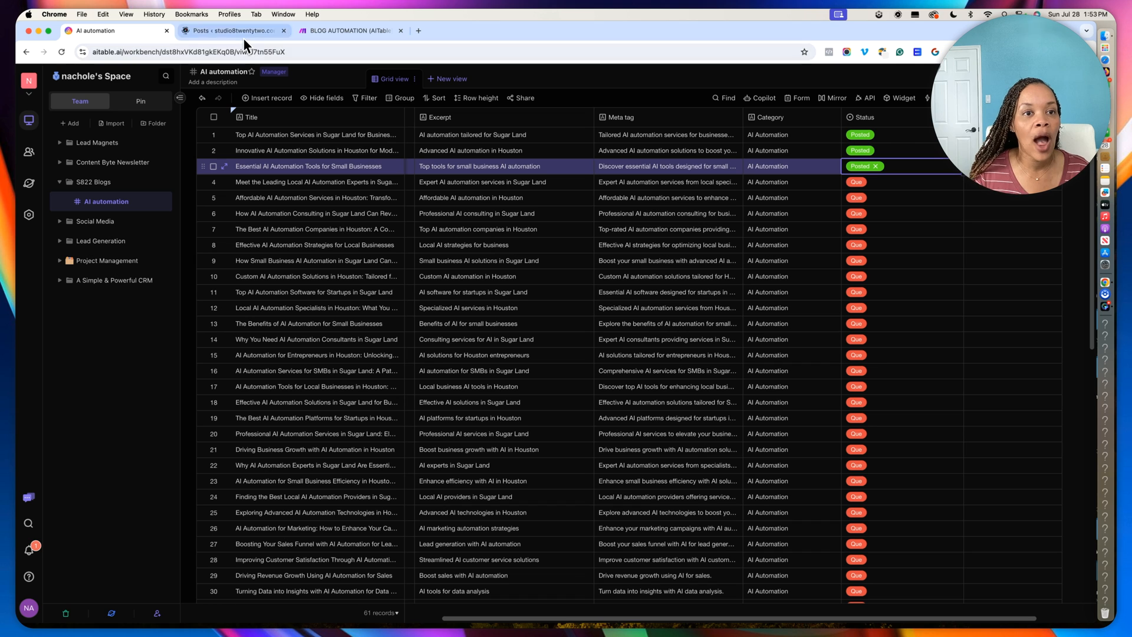
Step: Reload WordPress Posts to list the 'Essential AI Automation Tools for Small Businesses' draft
{"action": "left_click", "coordinate": [231, 30]}
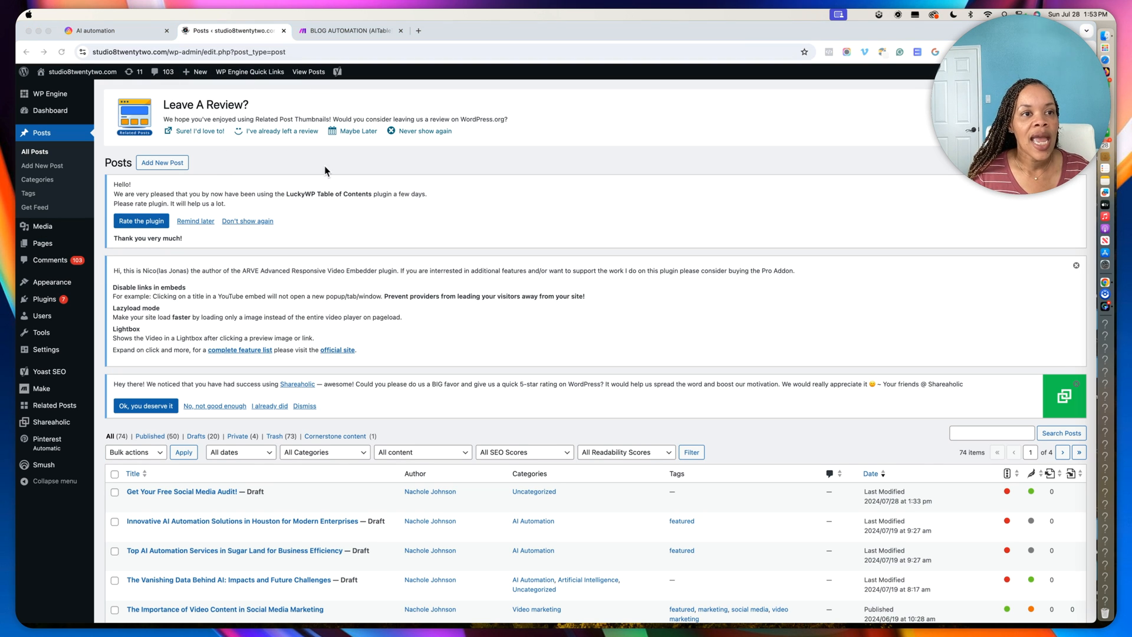
{"action": "mouse_move", "coordinate": [137, 78]}
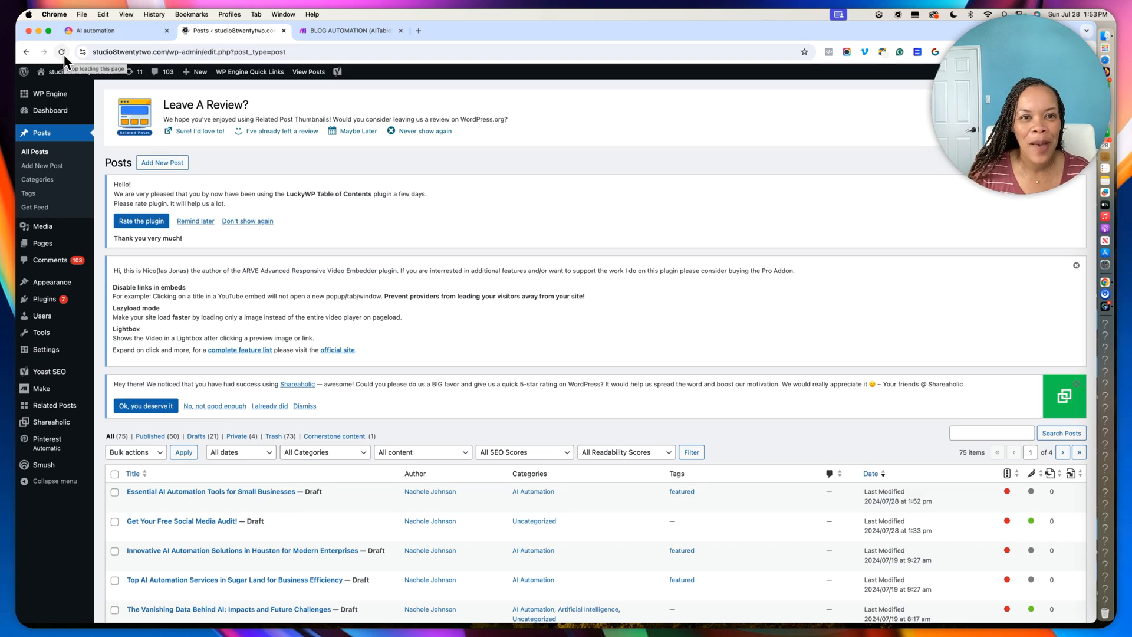
{"action": "left_click", "coordinate": [349, 30]}
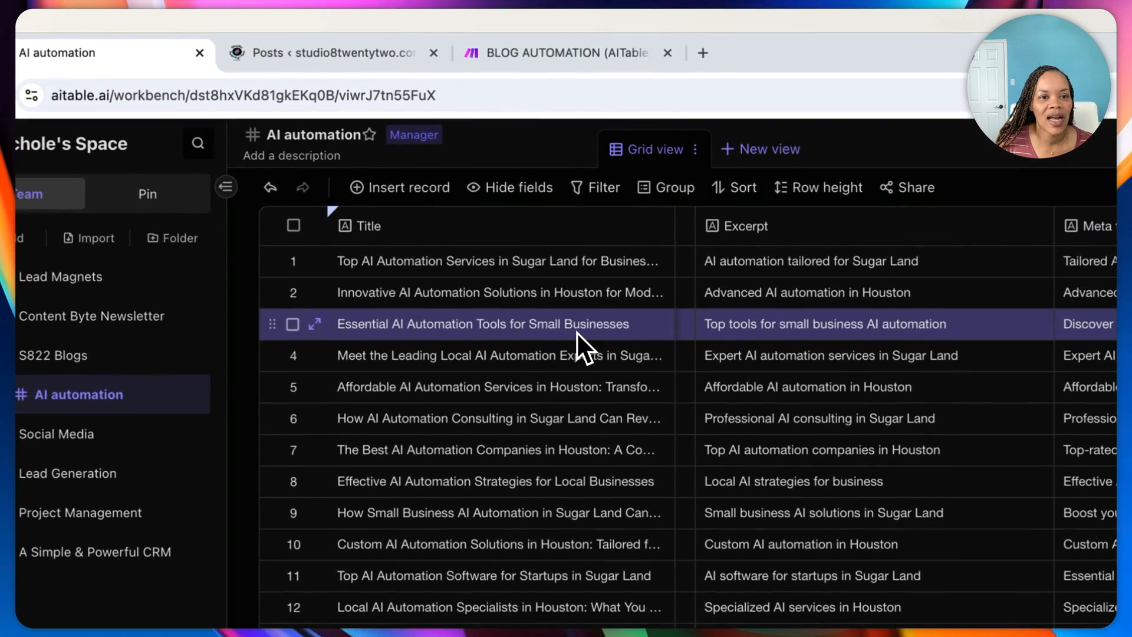
{"action": "left_click", "coordinate": [332, 52]}
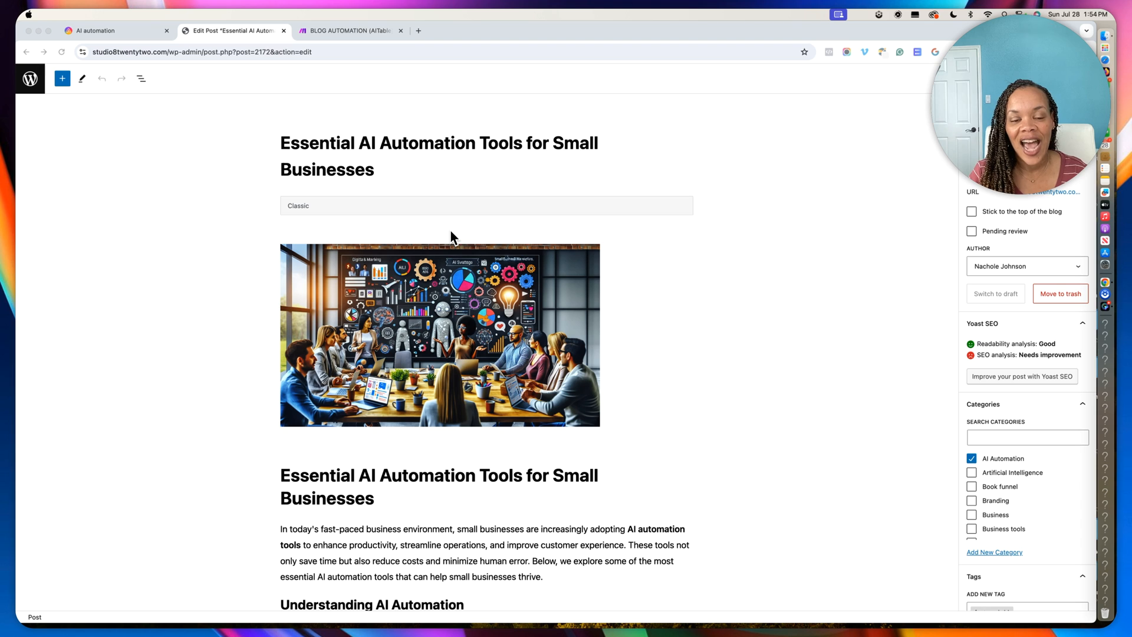
{"action": "mouse_move", "coordinate": [446, 324]}
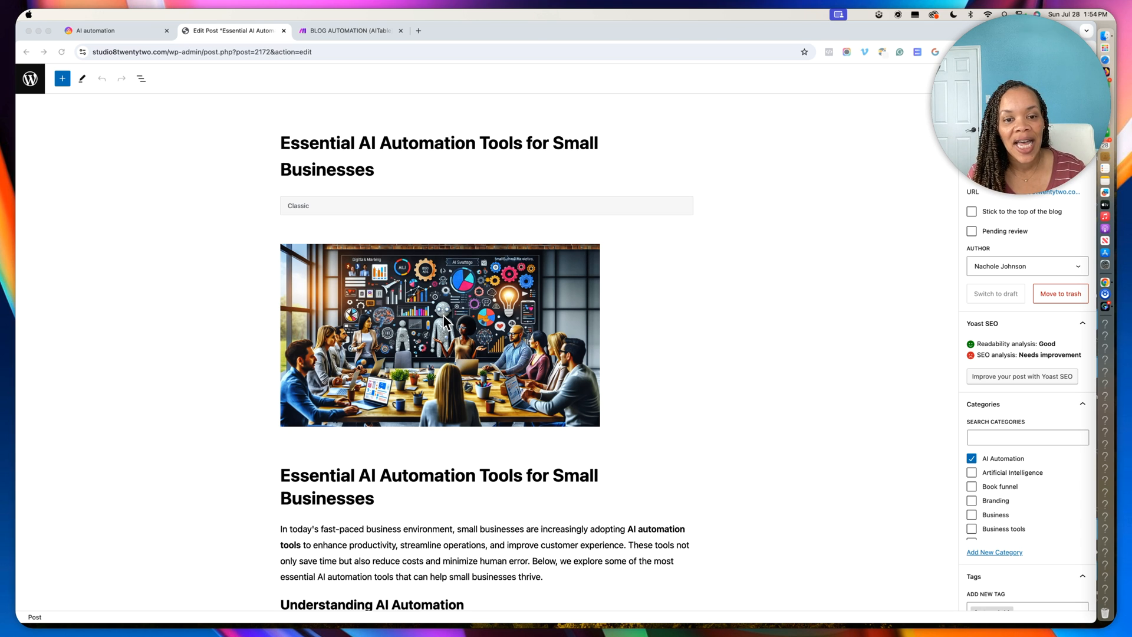
Step: Scroll through the draft's featured image, six tool categories, implementation tips and conclusion
{"action": "scroll", "scroll_direction": "down", "scroll_amount": 3}
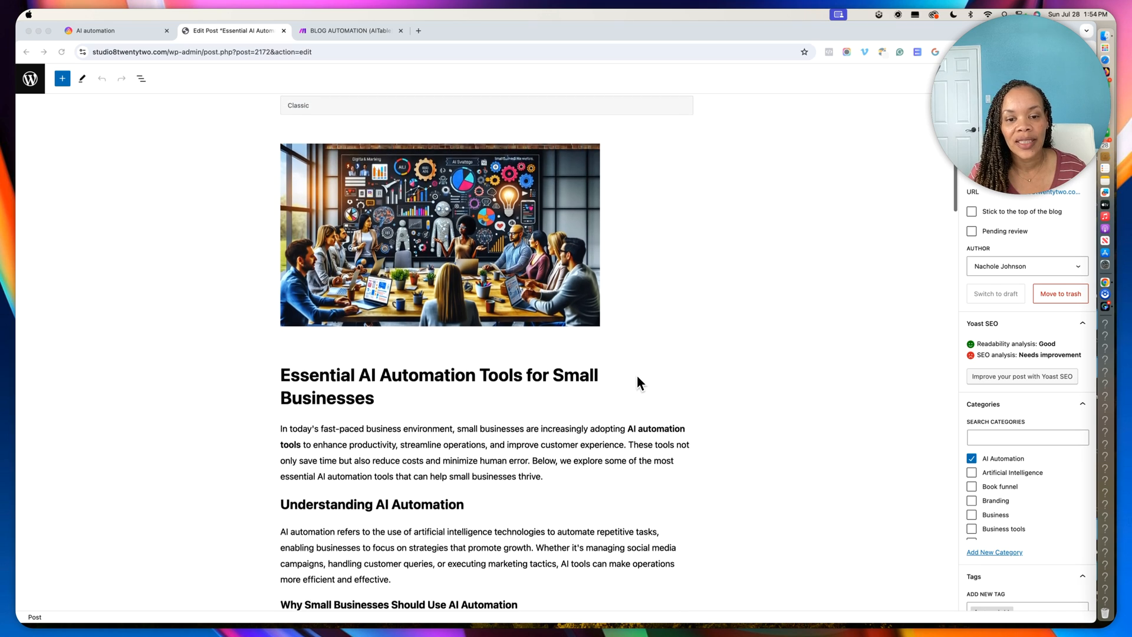
{"action": "scroll", "scroll_direction": "down", "scroll_amount": 3}
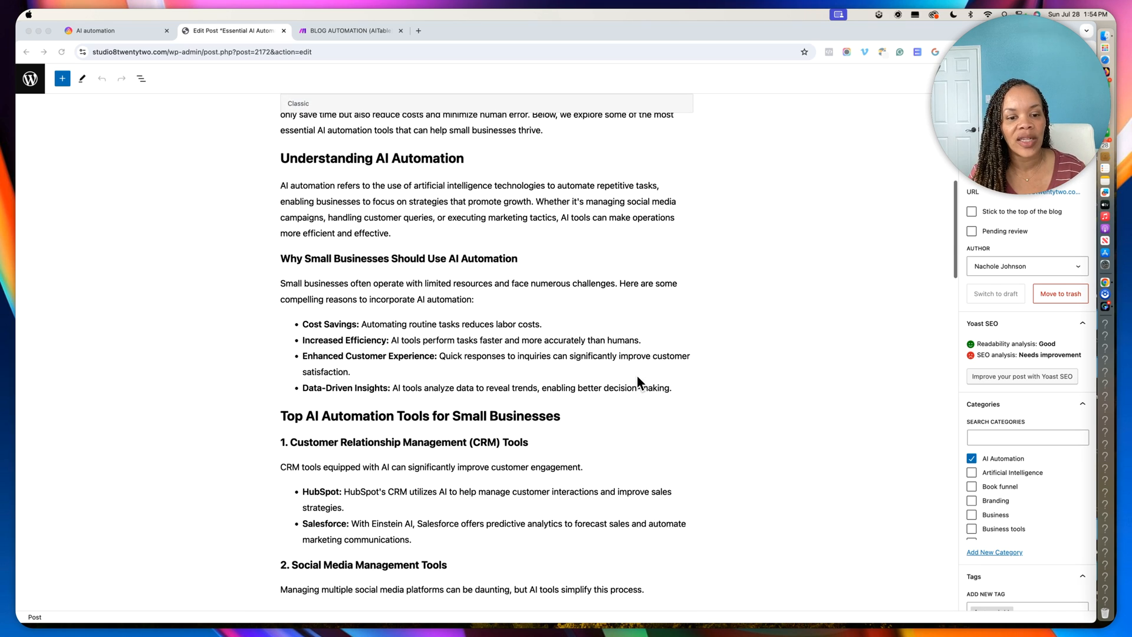
{"action": "scroll", "scroll_direction": "down", "scroll_amount": 3}
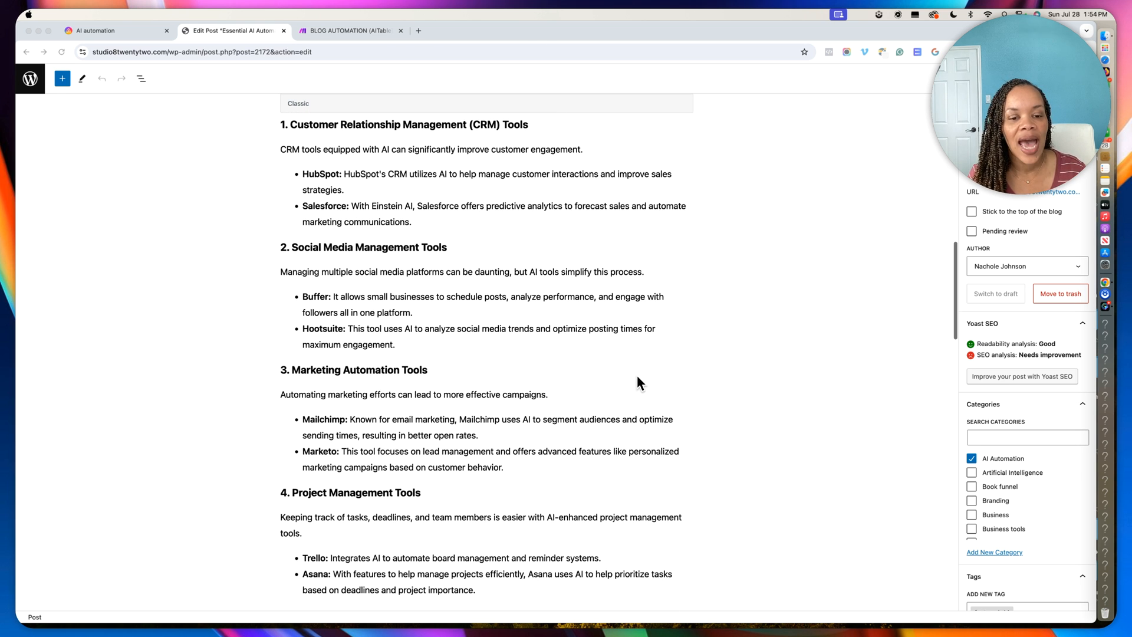
{"action": "scroll", "scroll_direction": "down", "scroll_amount": 3}
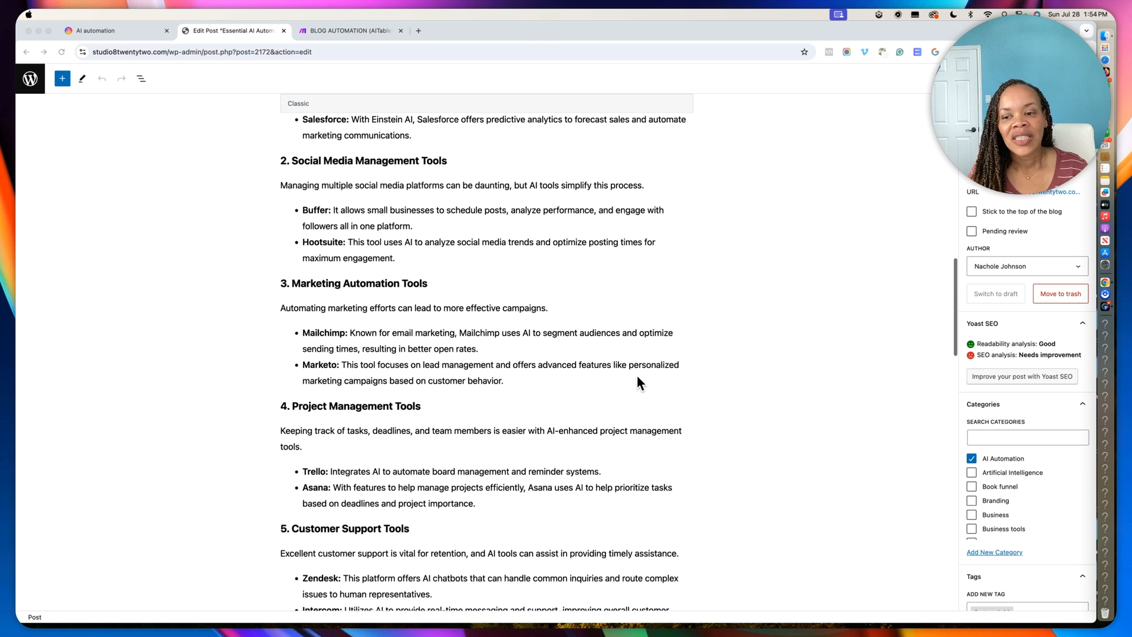
{"action": "scroll", "scroll_direction": "down", "scroll_amount": 3}
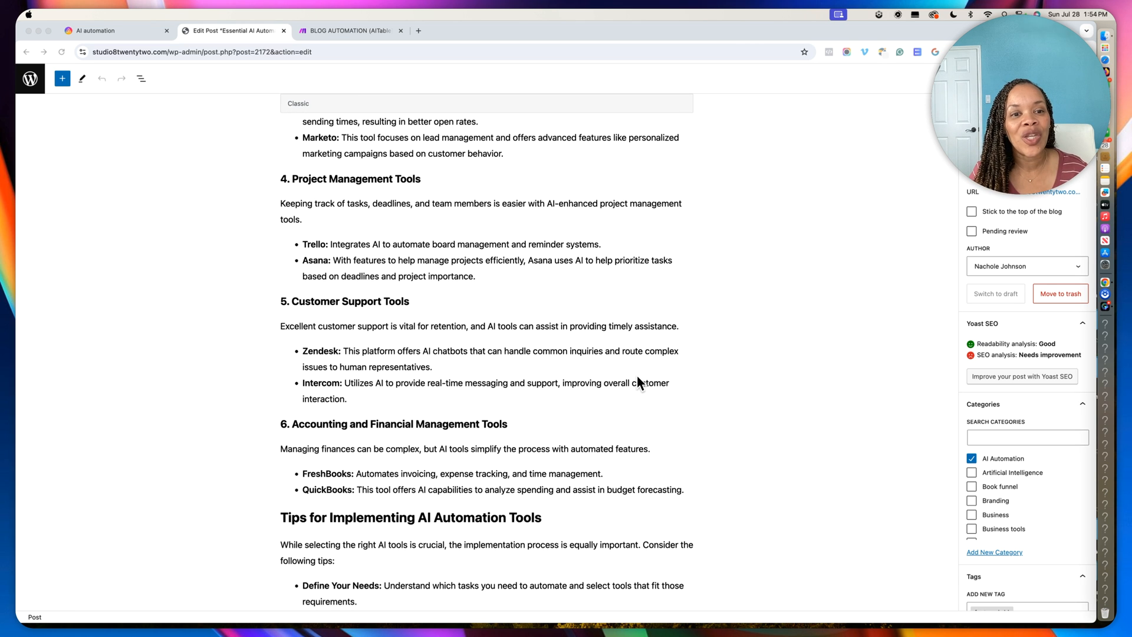
{"action": "scroll", "scroll_direction": "down", "scroll_amount": 3}
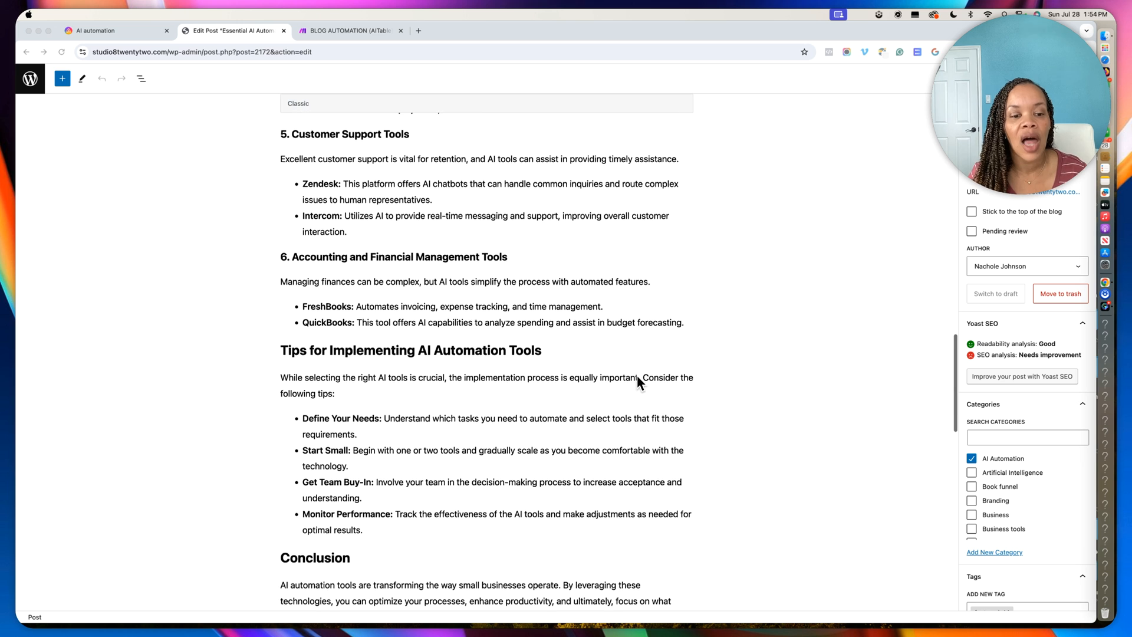
{"action": "scroll", "scroll_direction": "down", "scroll_amount": 3}
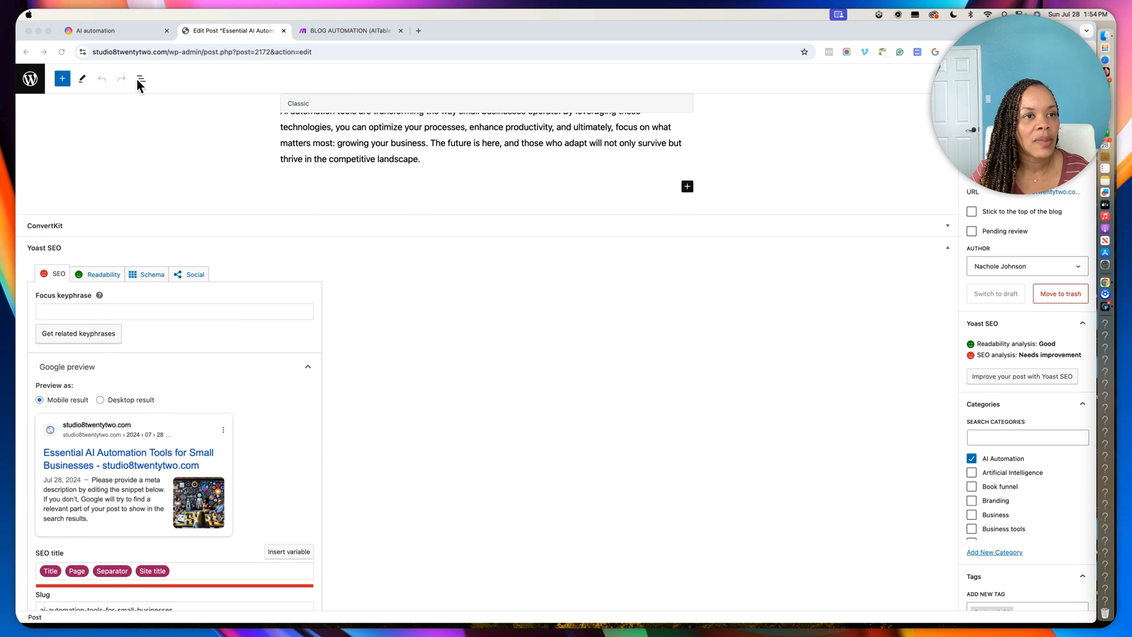
{"action": "mouse_move", "coordinate": [84, 317]}
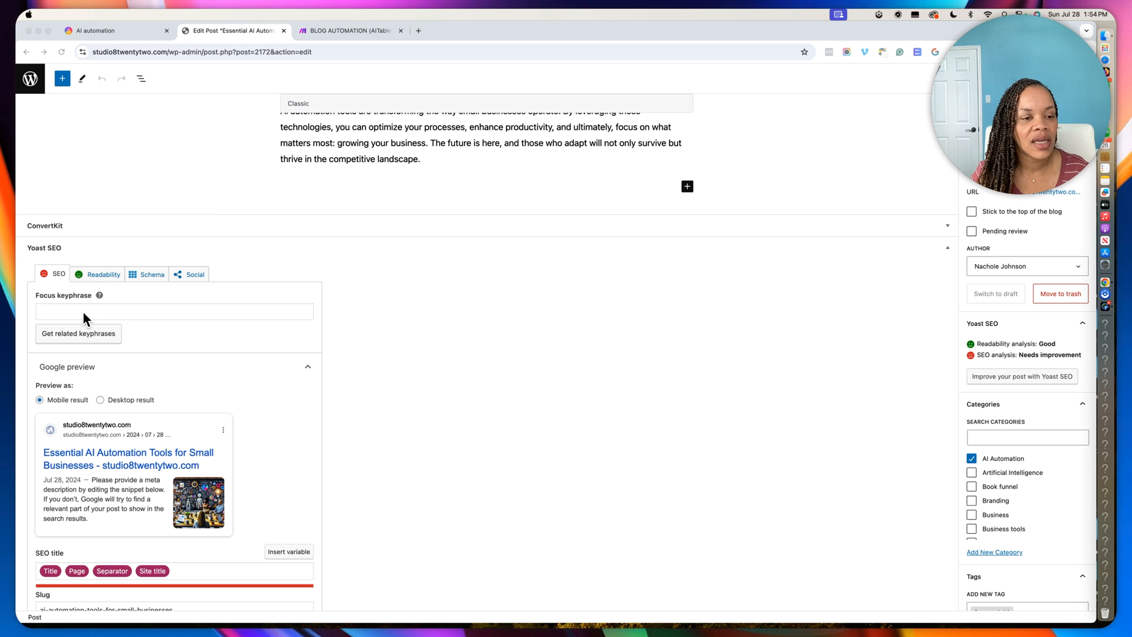
{"action": "scroll", "scroll_direction": "down", "scroll_amount": 3}
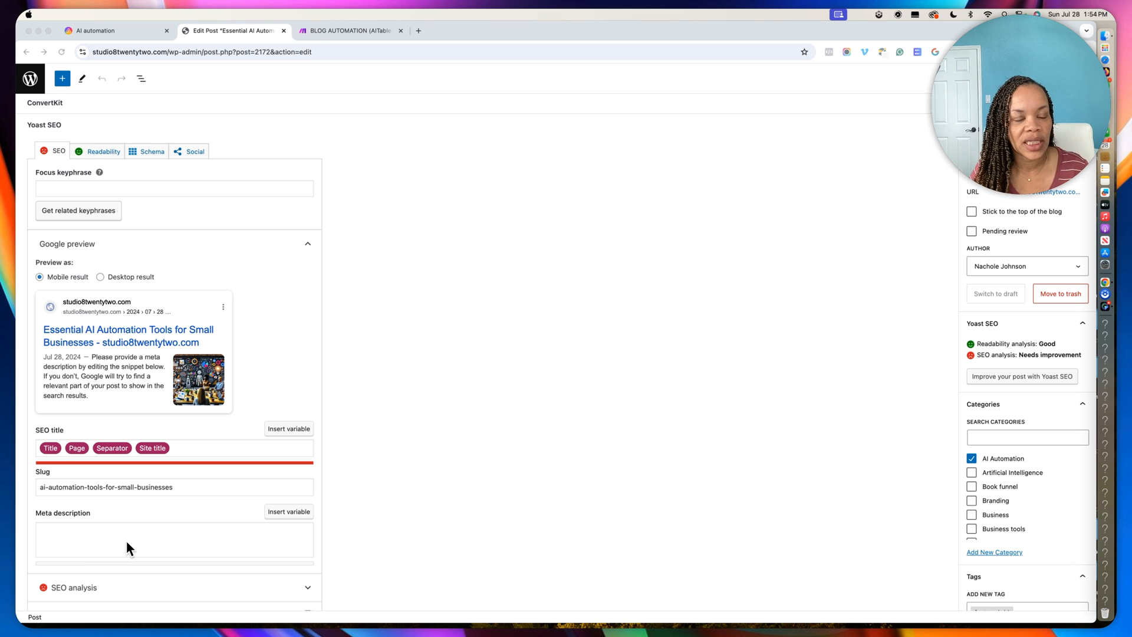
{"action": "mouse_move", "coordinate": [204, 512]}
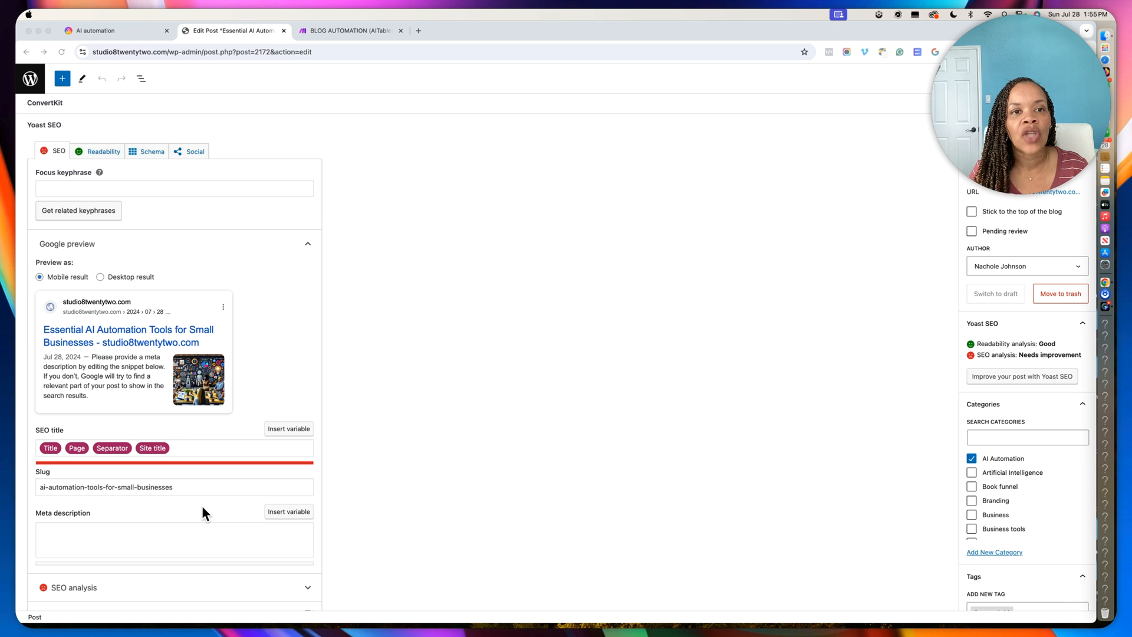
{"action": "mouse_move", "coordinate": [353, 440]}
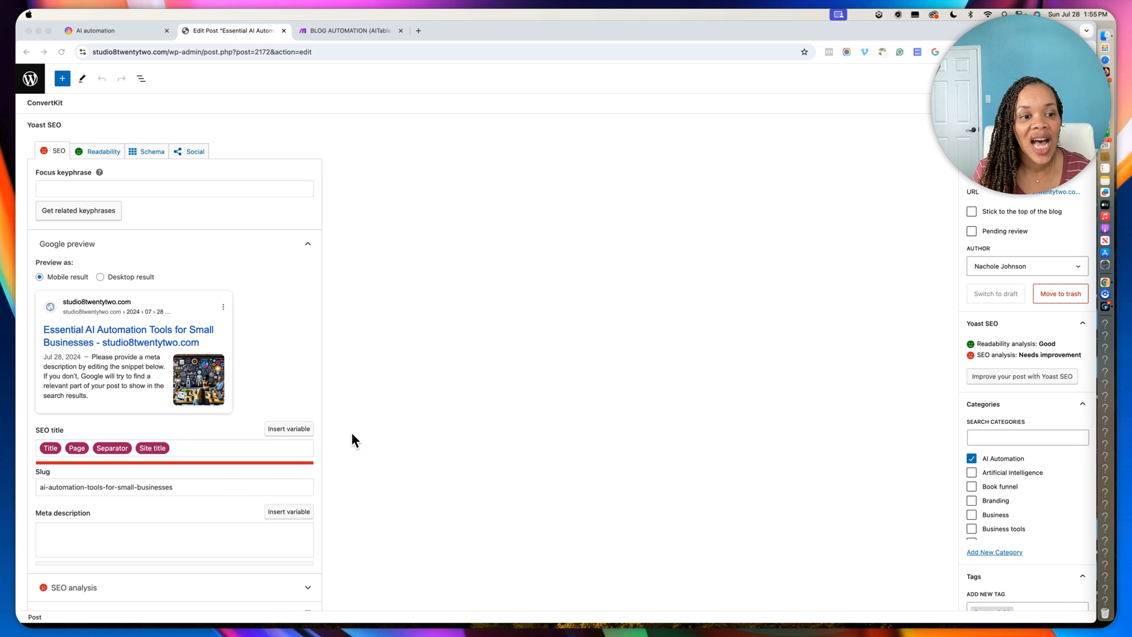